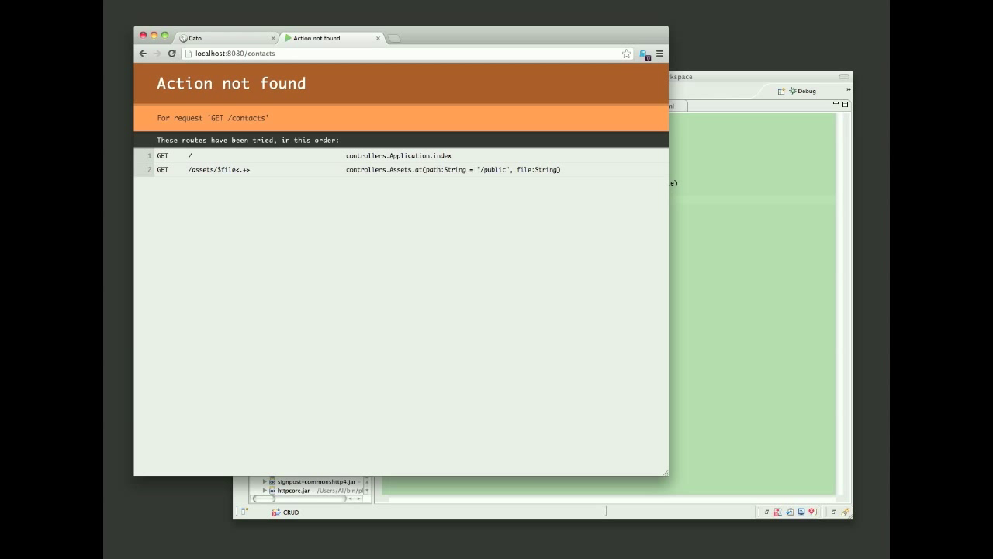
# Step: Generate routes from the contacts table with 01-routes.tpl and paste them into conf/routes
pyautogui.click(225, 37)
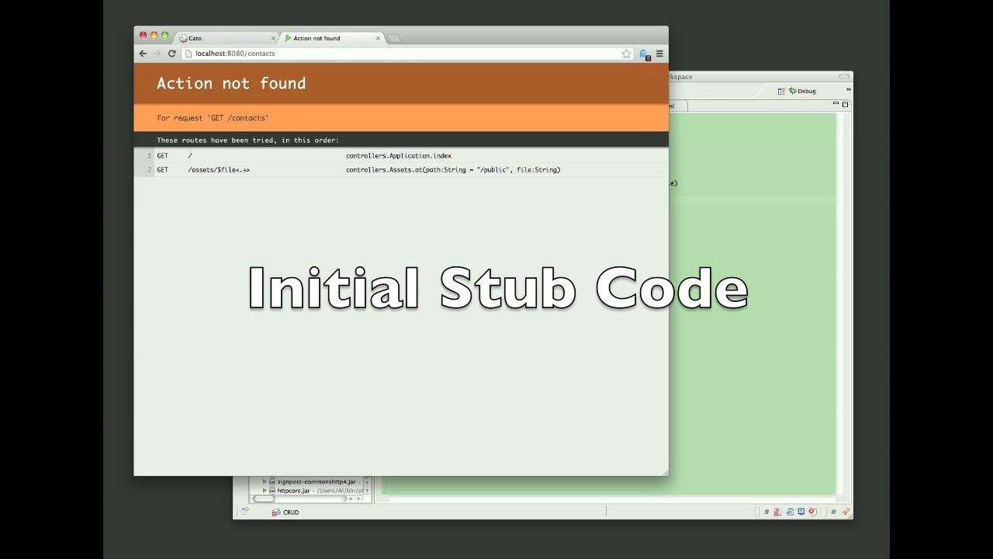
pyautogui.click(225, 37)
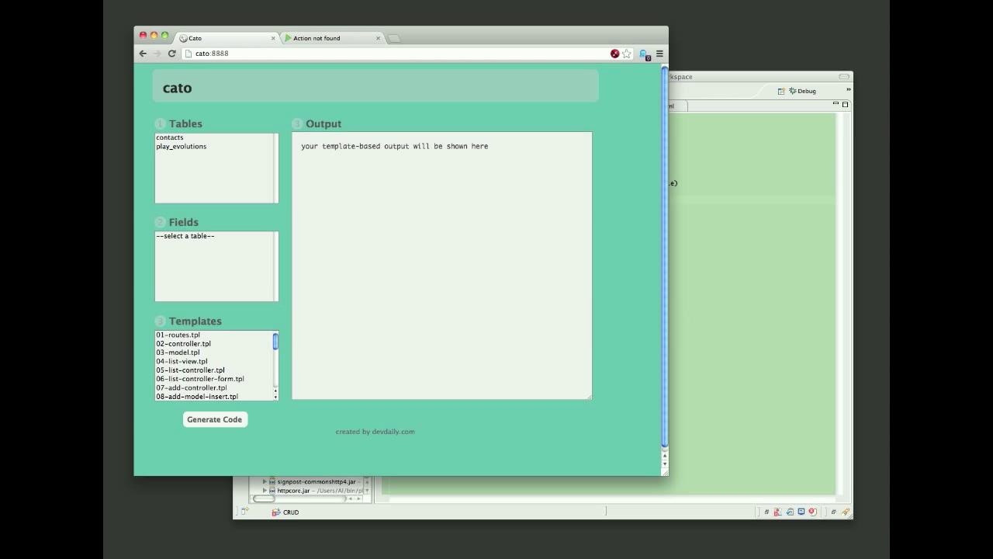
pyautogui.click(171, 137)
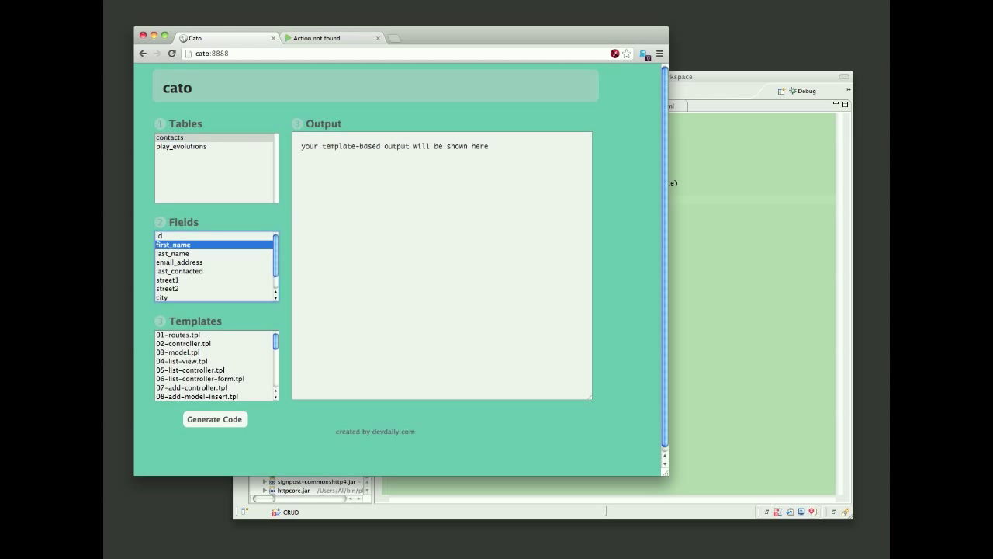
pyautogui.click(177, 335)
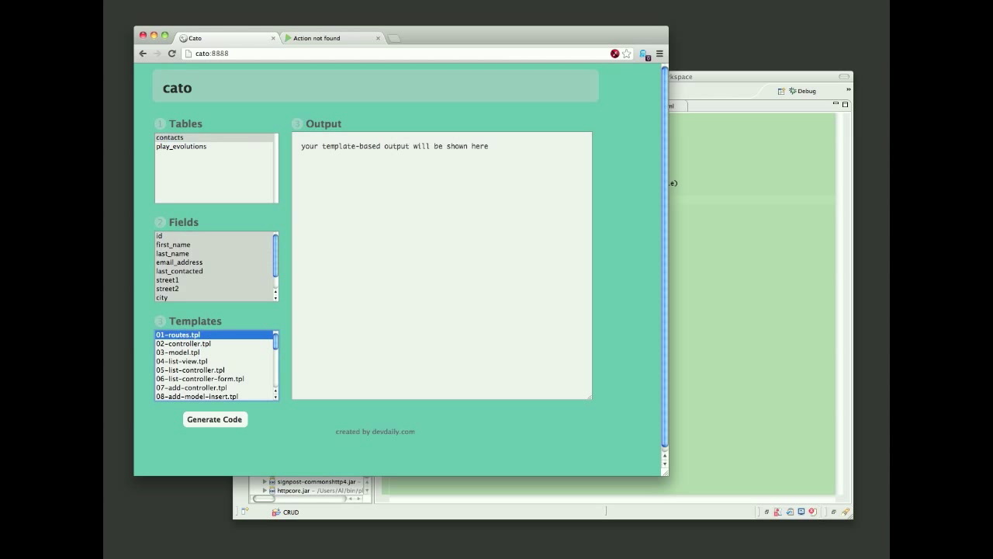
pyautogui.click(214, 419)
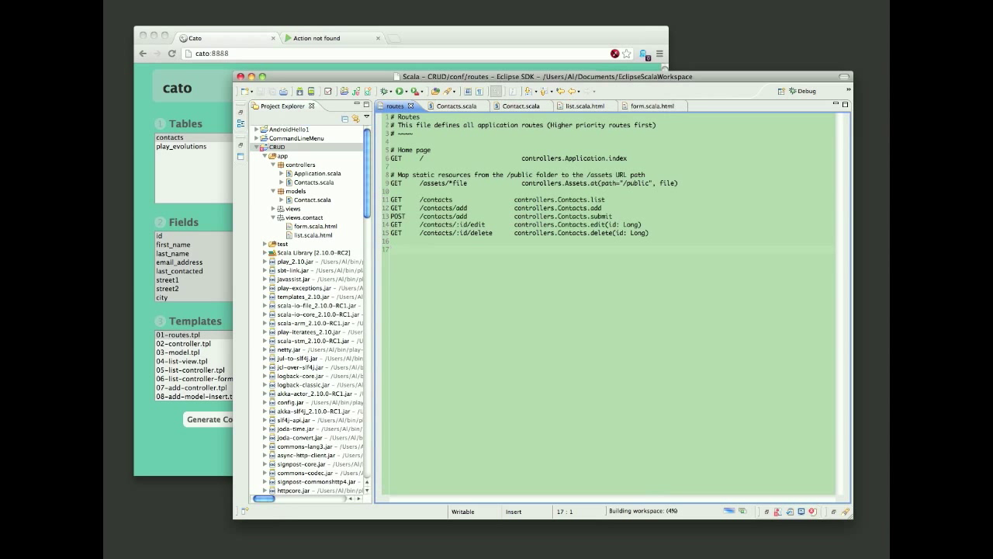
pyautogui.click(214, 419)
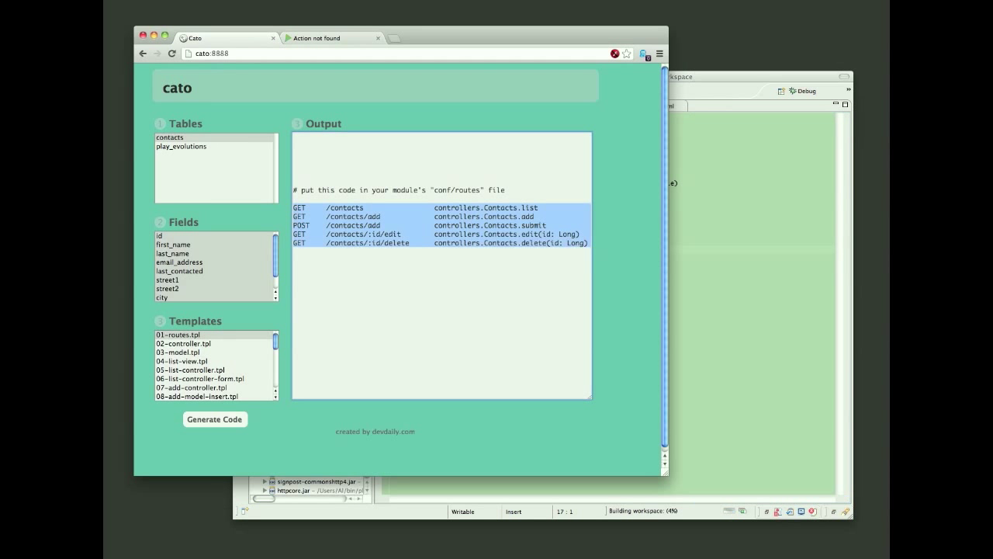
pyautogui.click(184, 343)
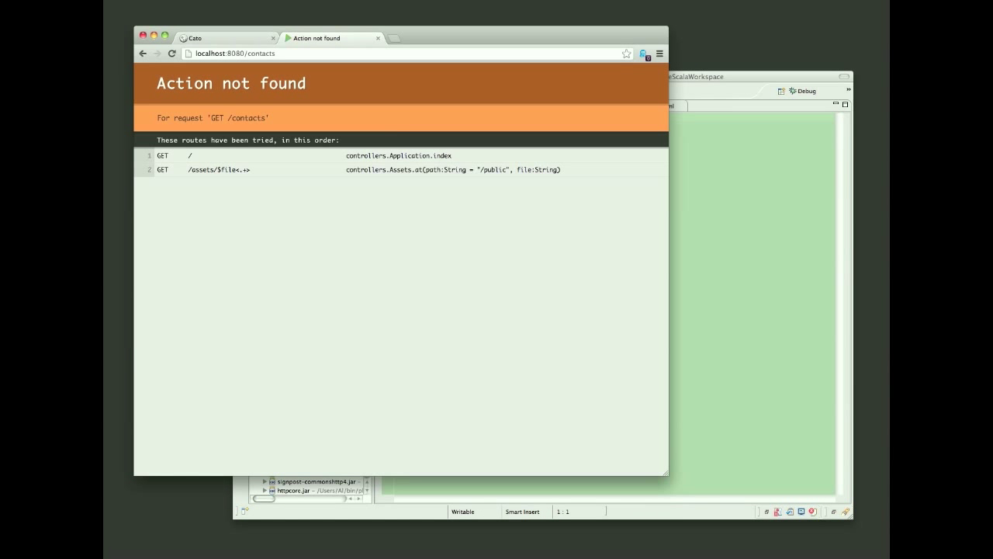
# Step: Reload localhost:9000/contacts so it shows the TODO 'Action not implemented yet' page
pyautogui.click(171, 53)
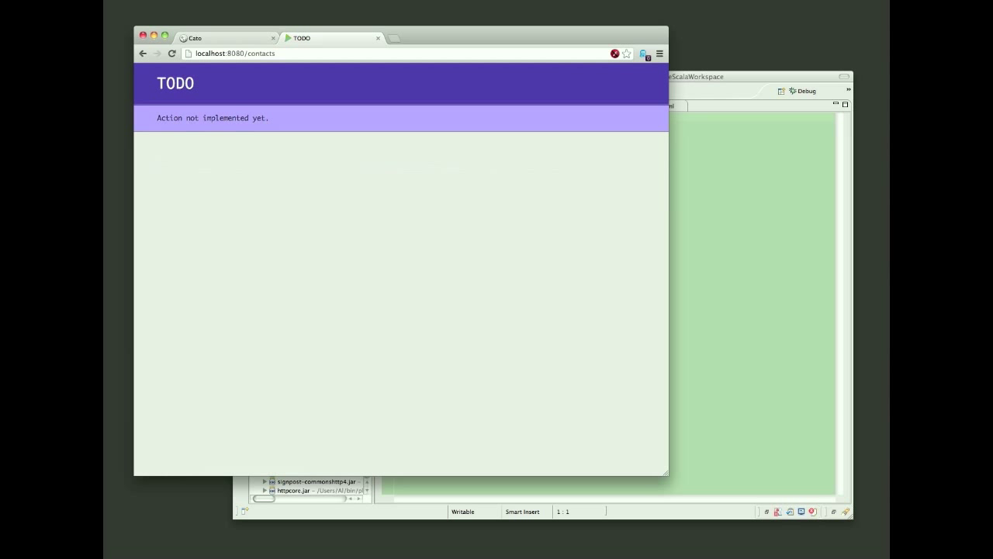
# Step: Generate the controller and model templates and paste them into Contacts.scala and Contact.scala
pyautogui.click(225, 37)
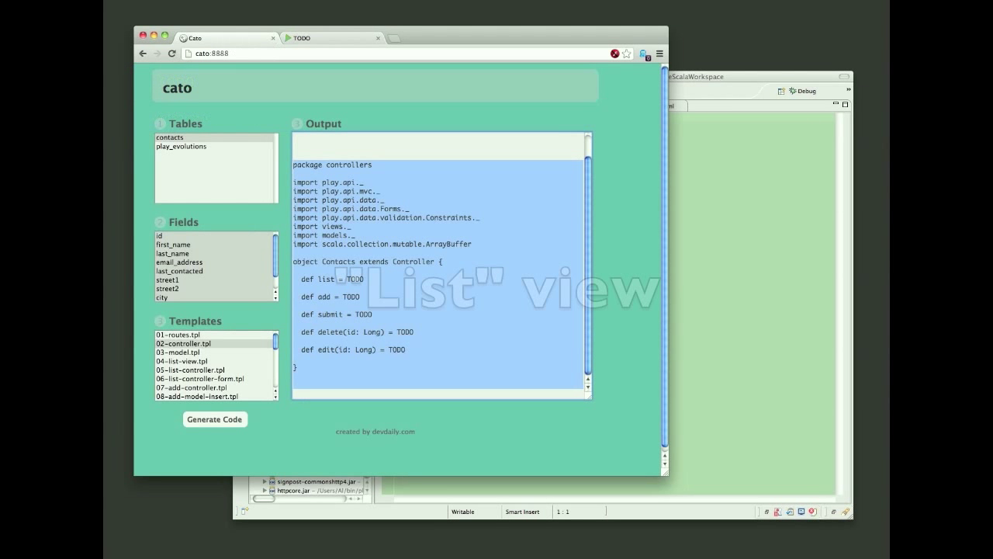
pyautogui.click(177, 351)
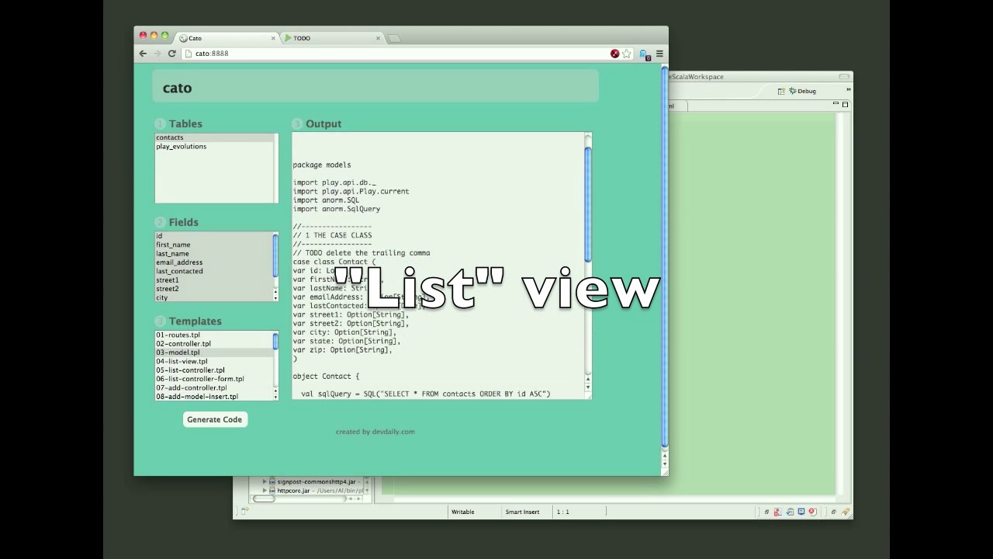
pyautogui.scroll(-3)
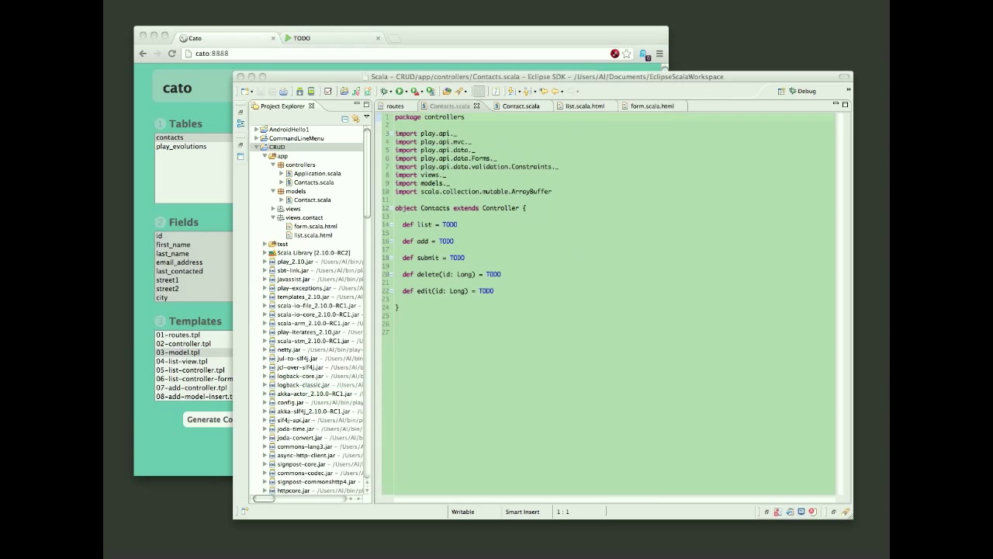
pyautogui.click(518, 106)
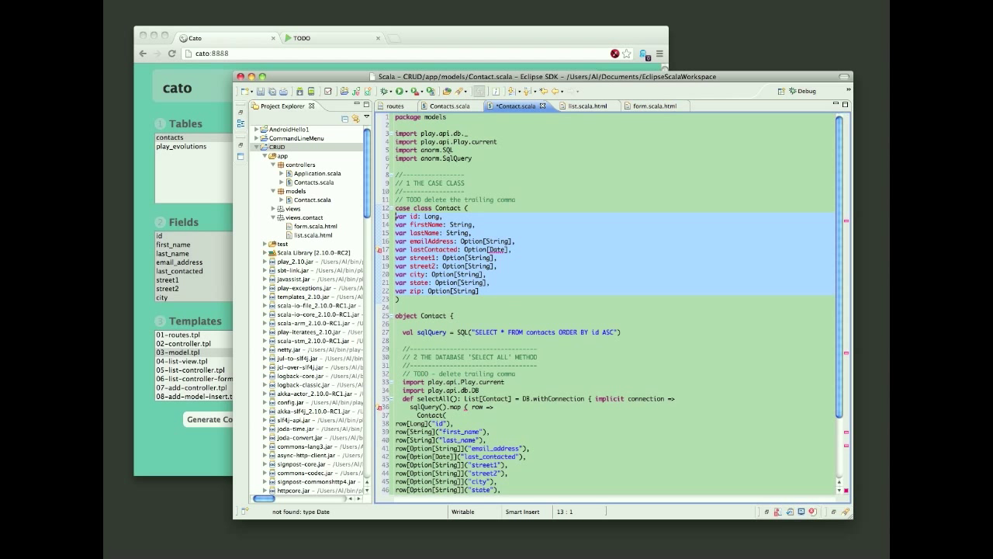
# Step: Add an 'import java.' line after the imports in Contact.scala for the Date type
pyautogui.click(427, 283)
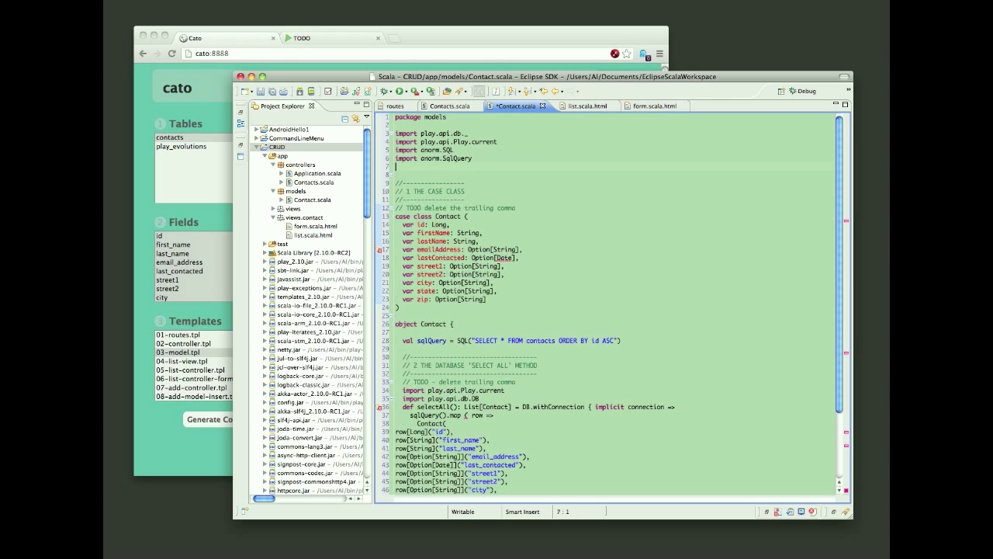
pyautogui.write('import j')
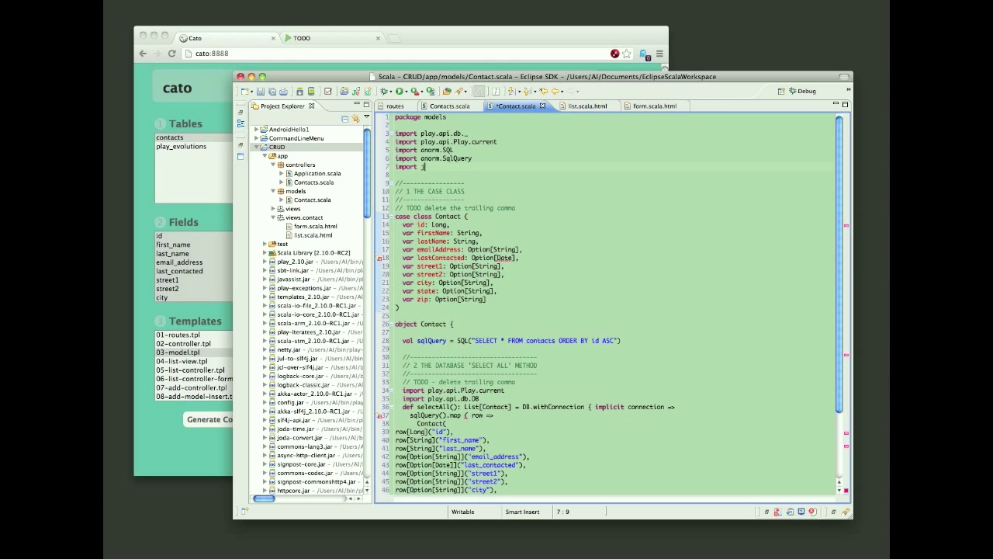
pyautogui.write('ava.')
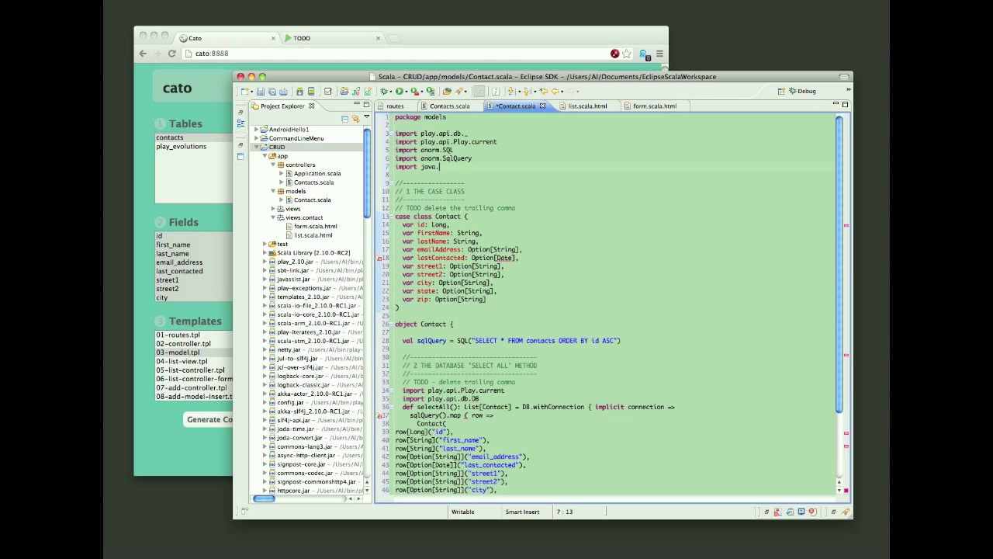
pyautogui.write('.')
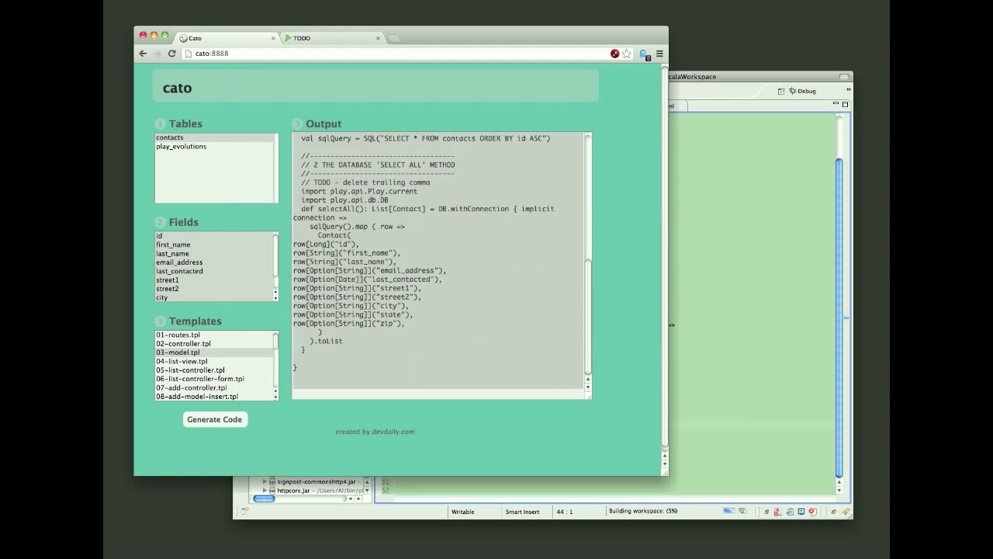
# Step: Generate 04-list-view.tpl and paste the contacts list view into views/contact/list.scala.html
pyautogui.click(192, 360)
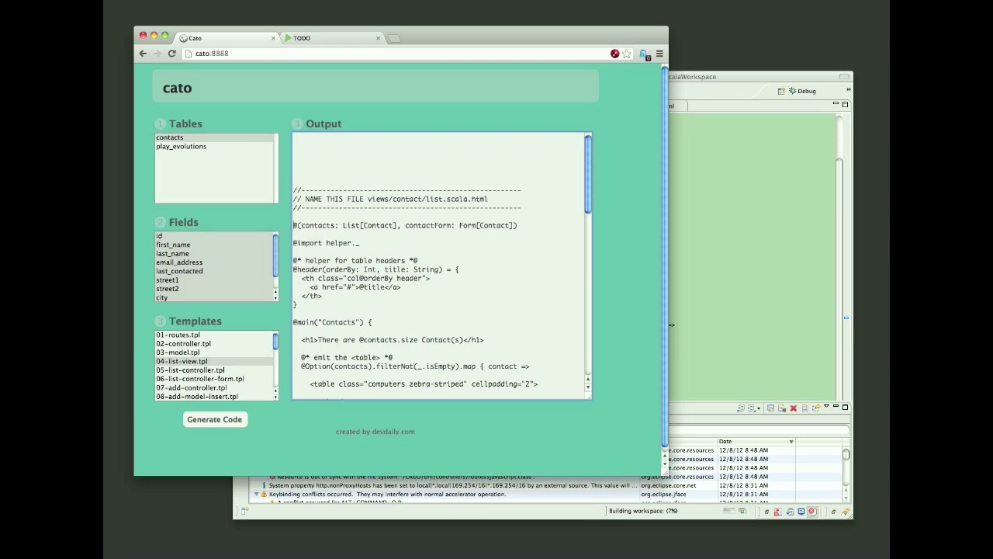
pyautogui.scroll(-3)
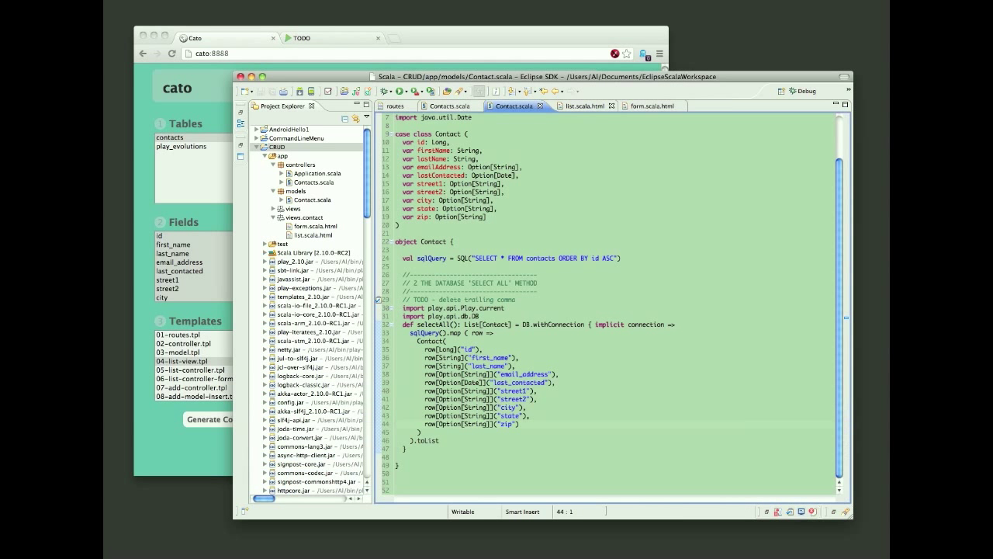
pyautogui.click(576, 106)
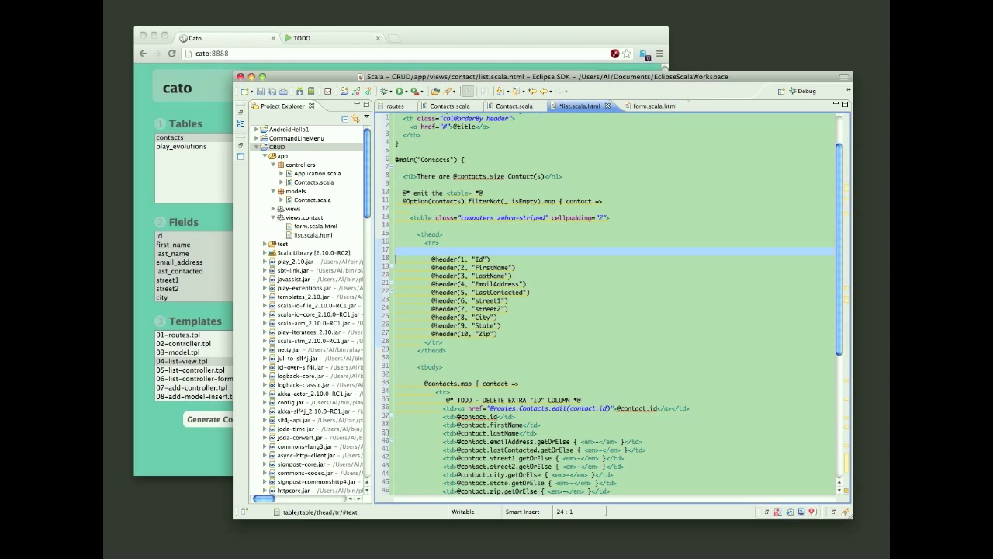
pyautogui.scroll(-3)
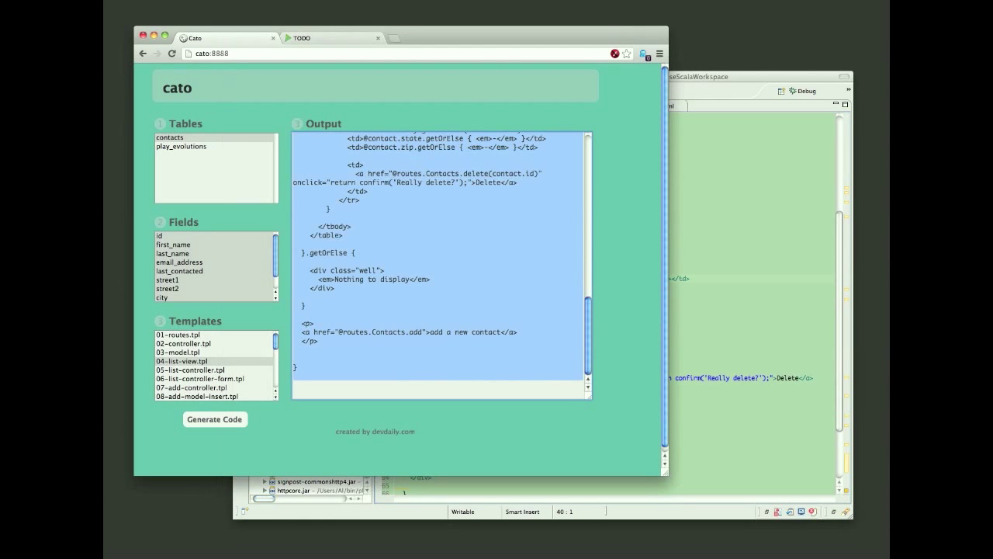
# Step: Generate 06-list-controller-form.tpl and paste contactForm and def list into Contacts.scala
pyautogui.click(193, 369)
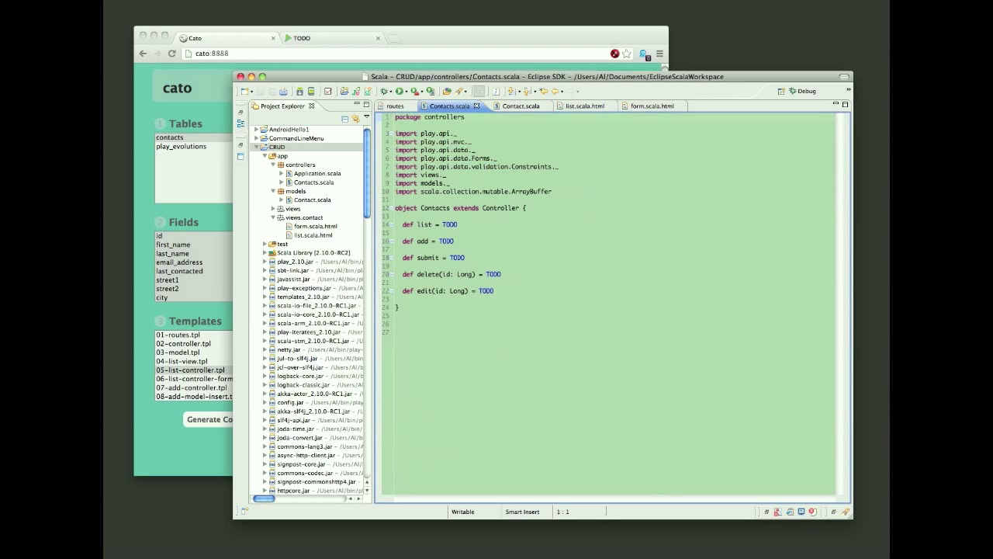
pyautogui.click(434, 224)
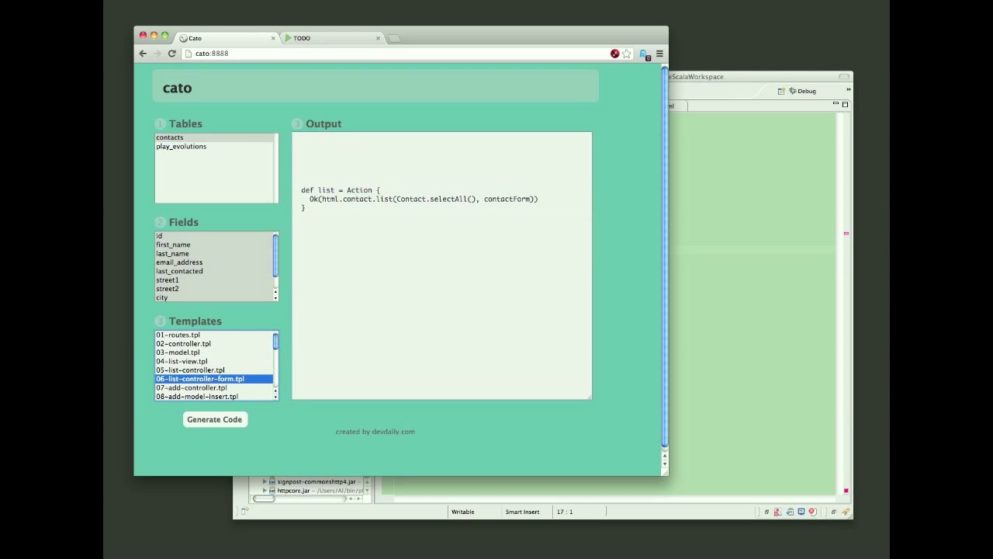
pyautogui.click(214, 419)
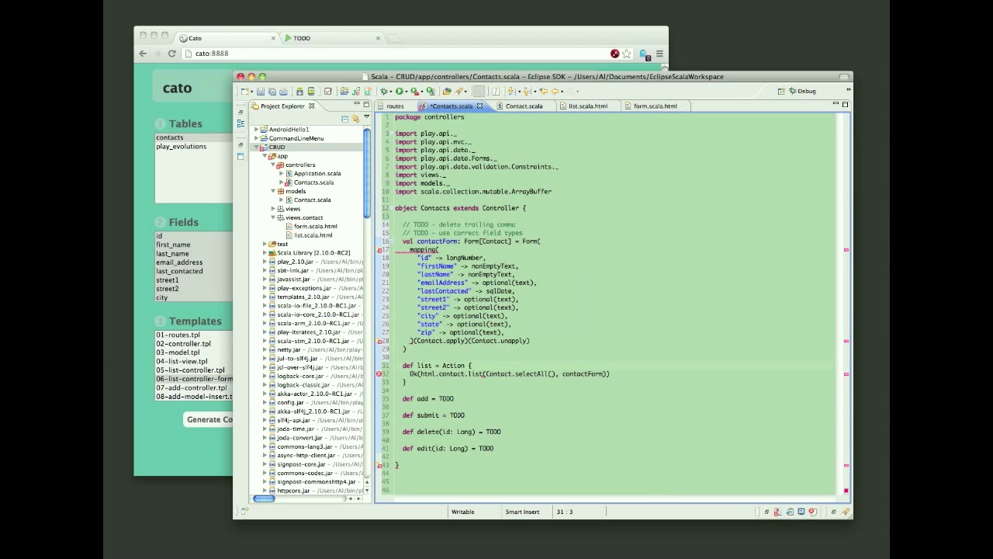
pyautogui.click(488, 332)
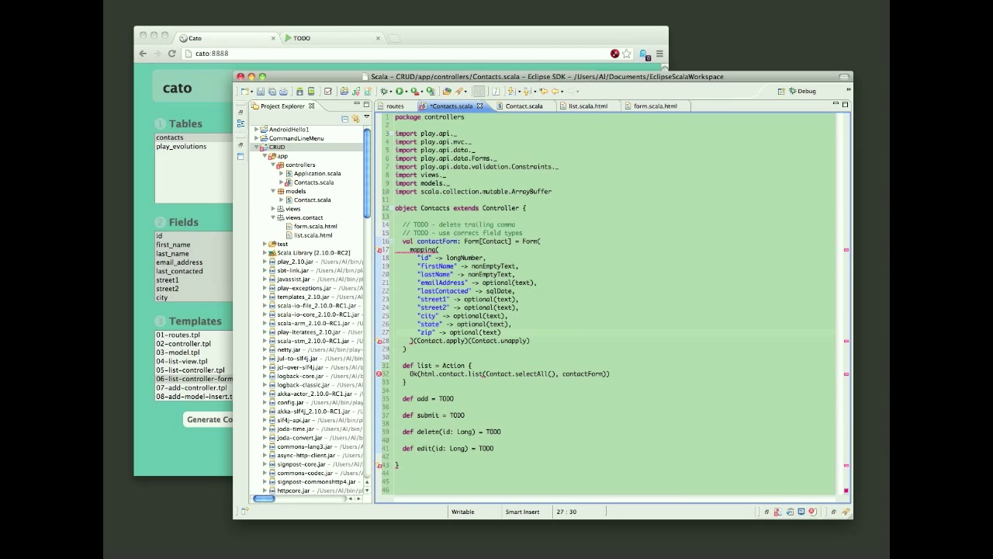
pyautogui.click(214, 419)
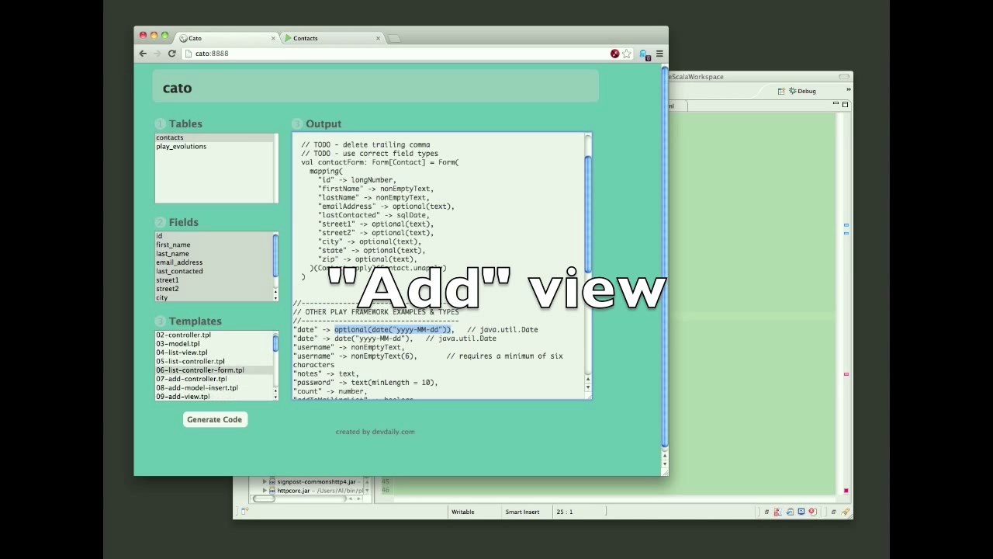
# Step: Paste the generated add and submit actions into Contacts.scala, keeping delete and edit as TODO
pyautogui.click(199, 369)
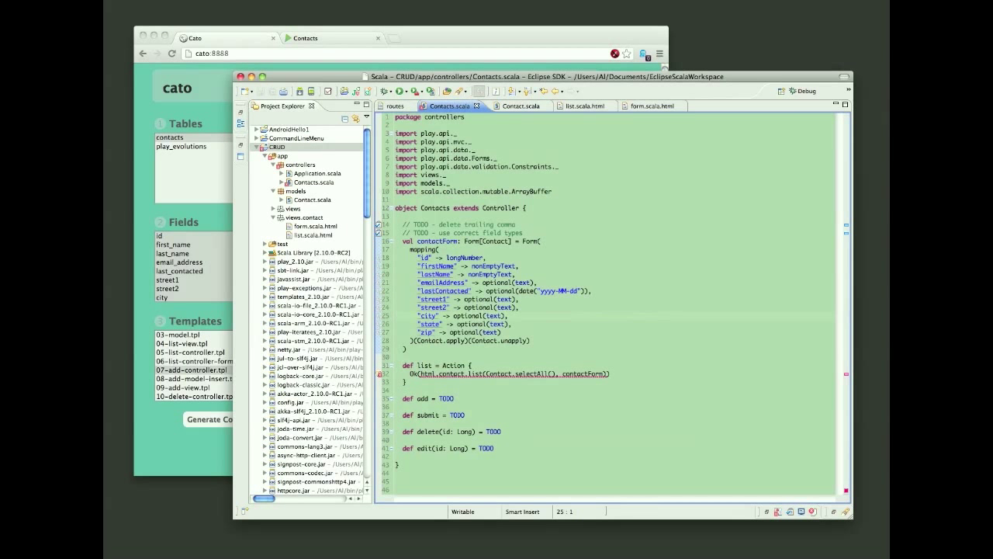
pyautogui.click(419, 398)
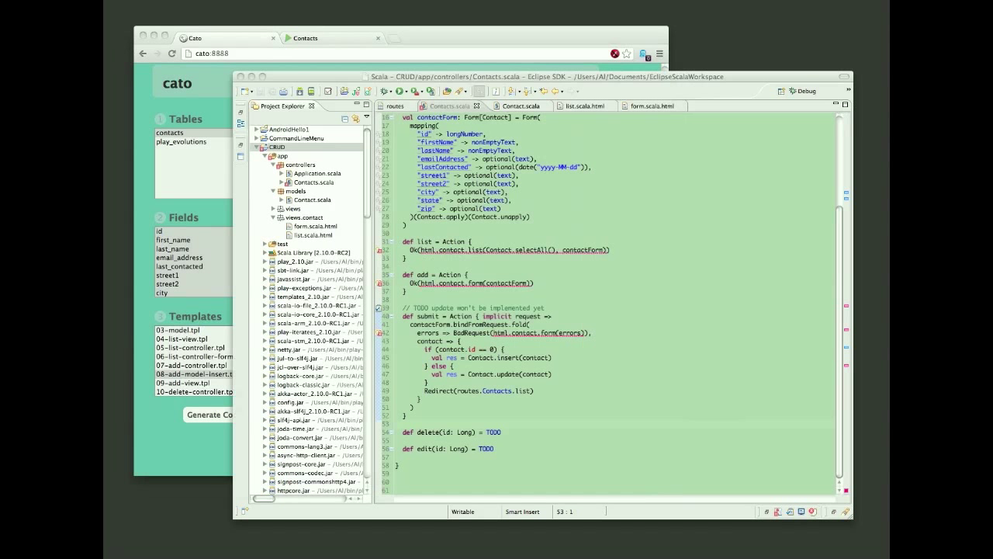
# Step: Paste the generated Anorm insert method into Contact.scala and delete the leftover TODO comments
pyautogui.click(516, 105)
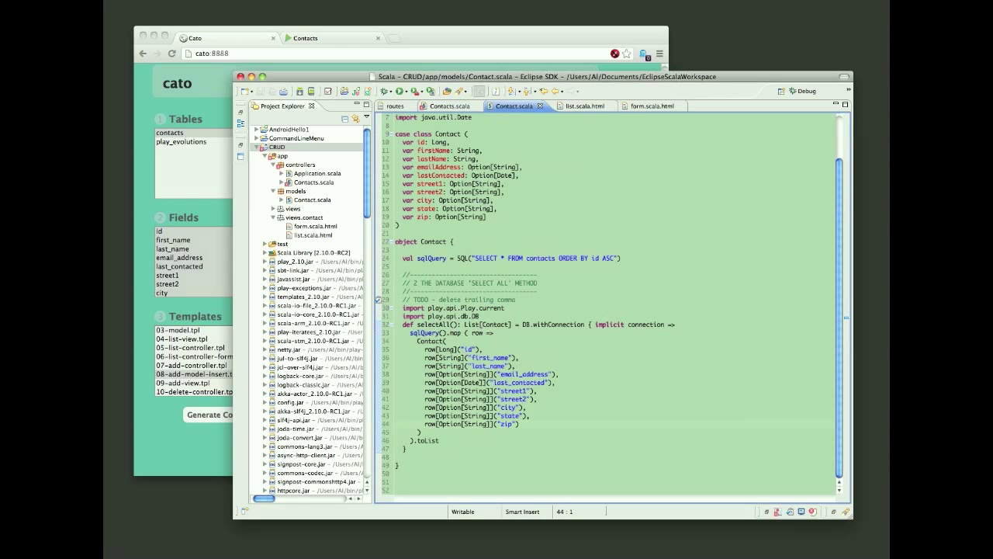
pyautogui.scroll(-3)
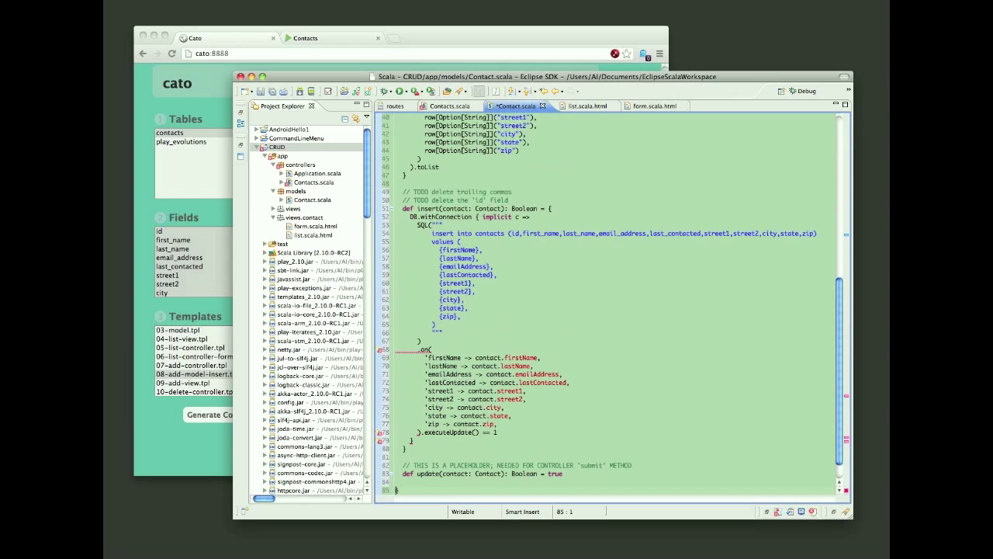
pyautogui.scroll(3)
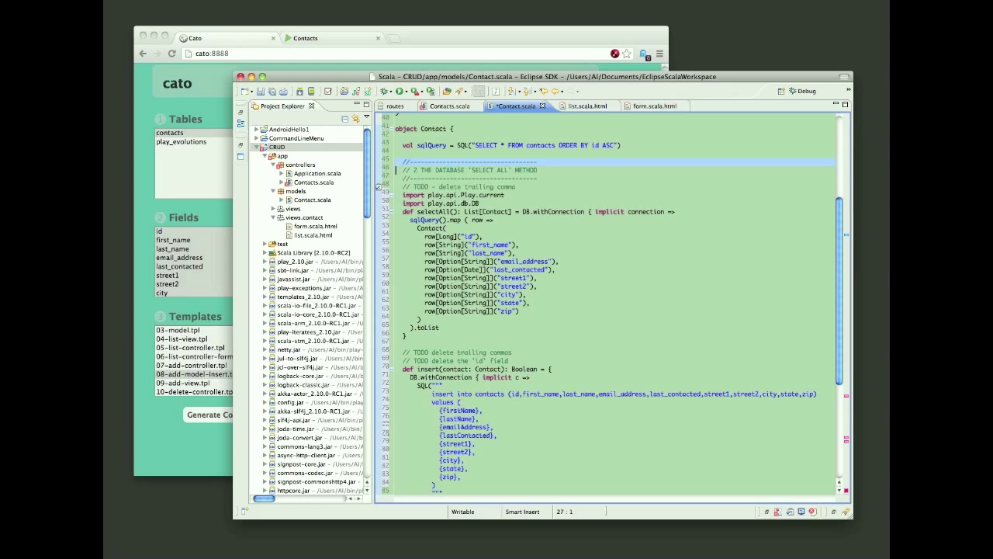
pyautogui.scroll(3)
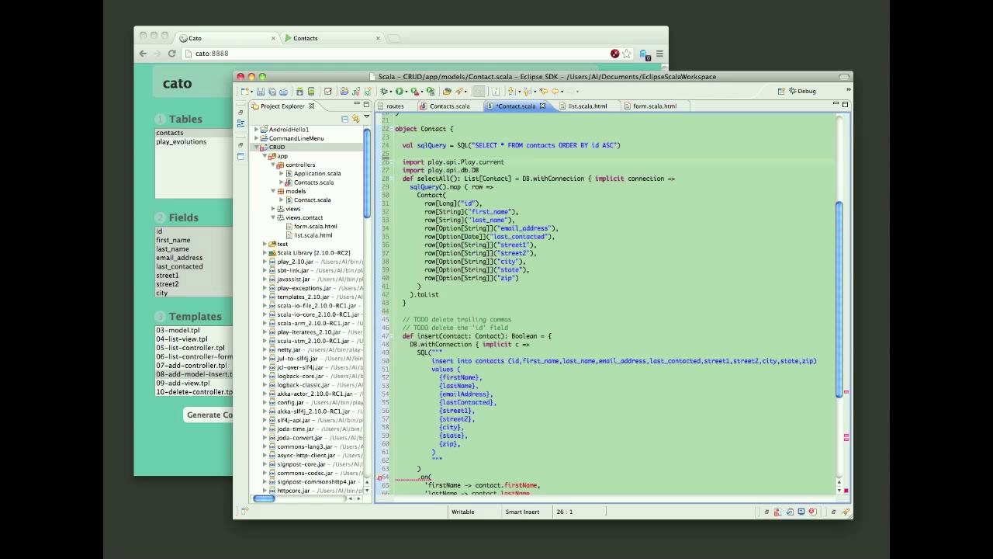
pyautogui.scroll(-3)
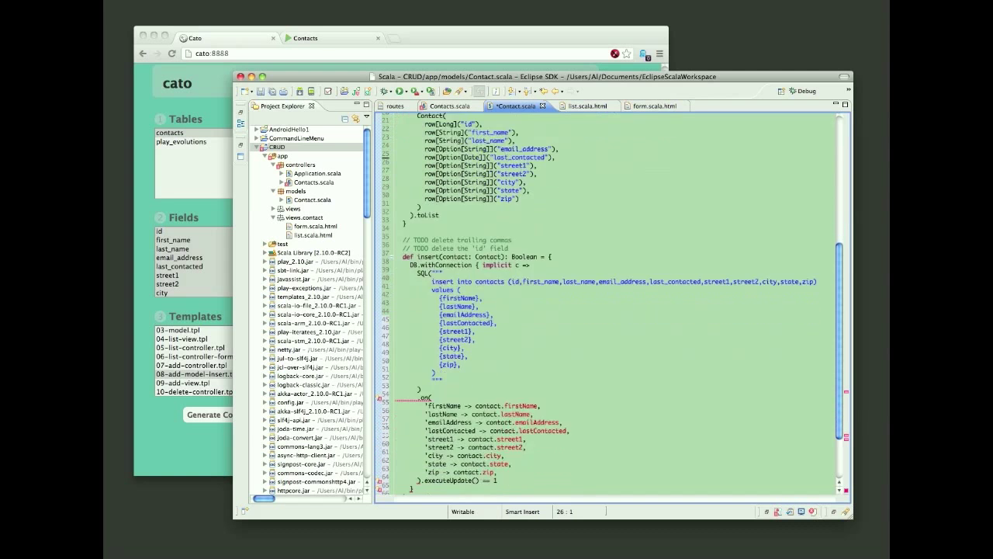
pyautogui.scroll(-3)
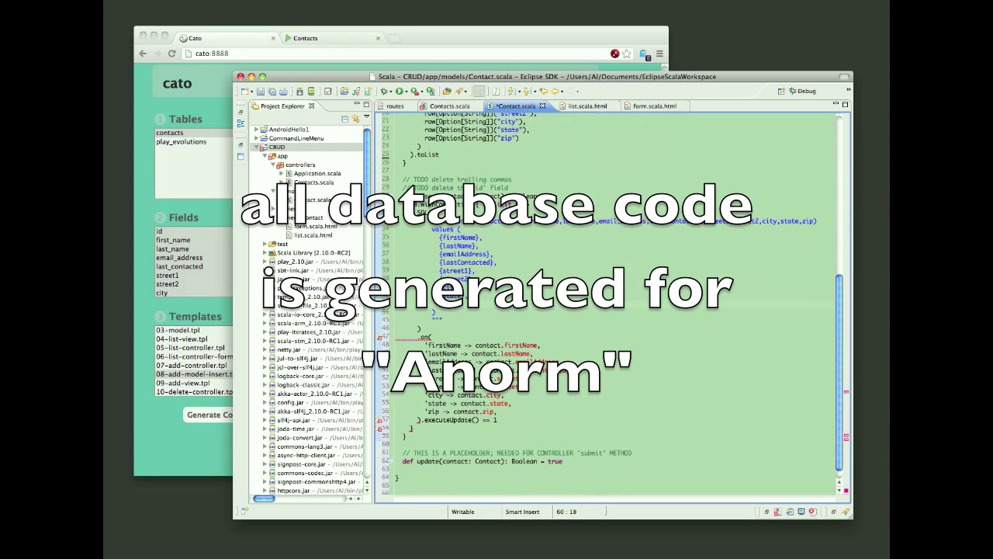
pyautogui.scroll(-3)
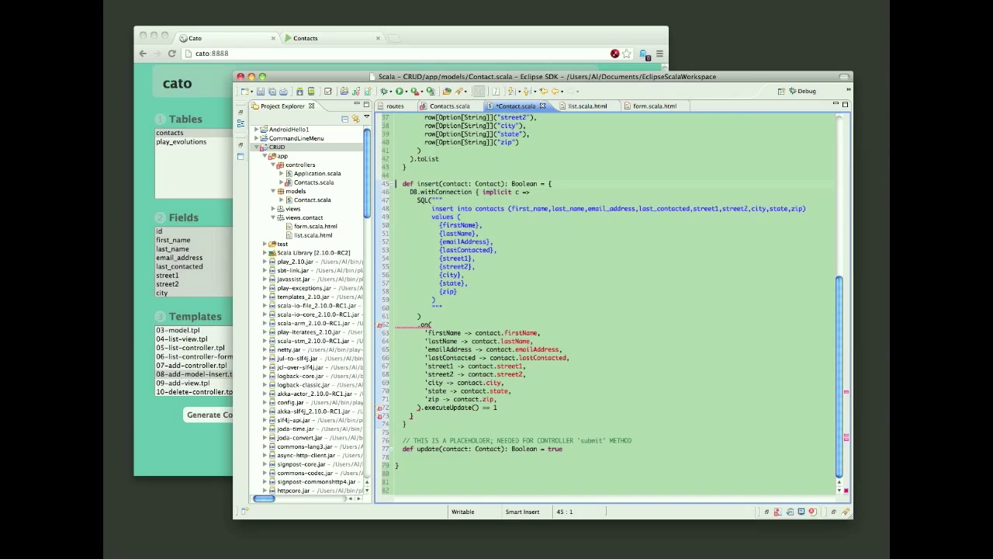
pyautogui.click(487, 399)
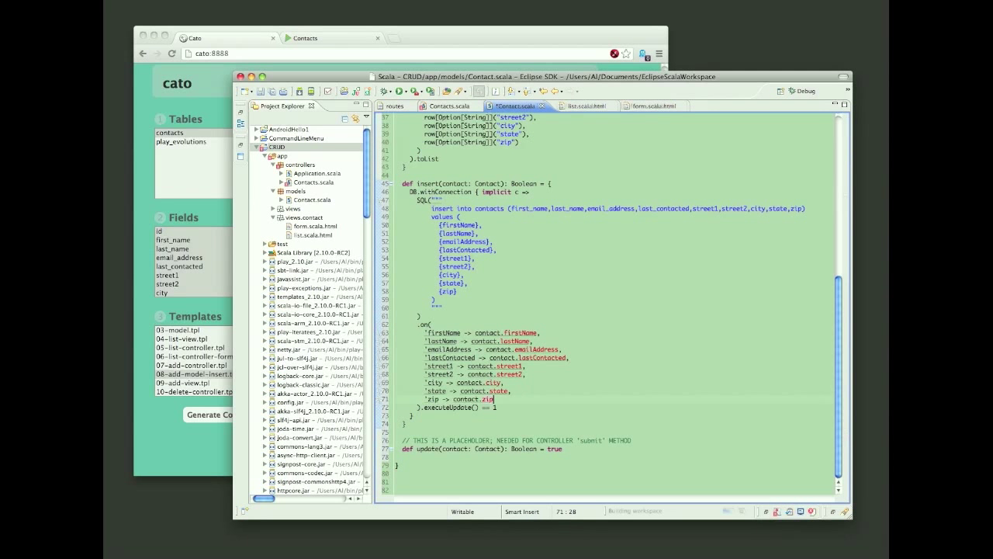
pyautogui.scroll(3)
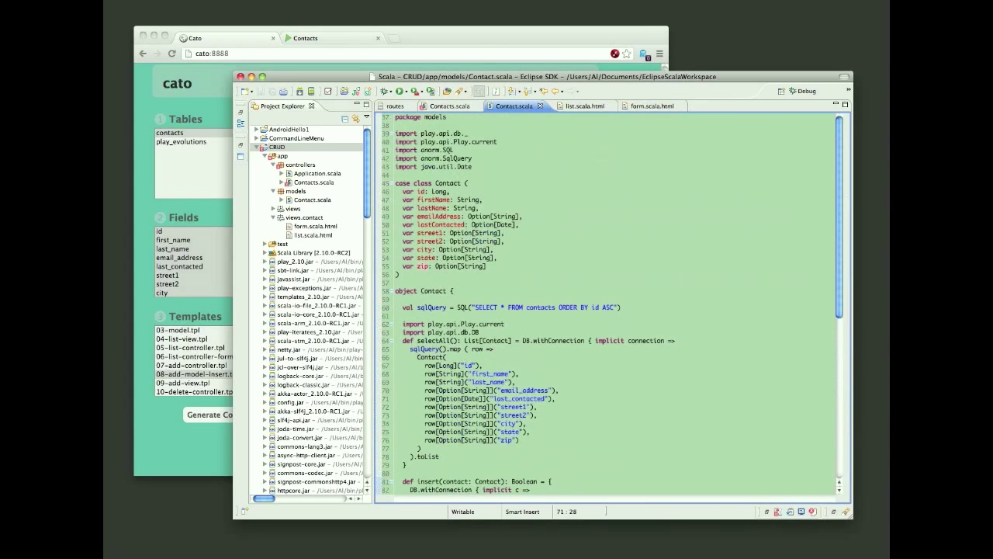
pyautogui.scroll(-3)
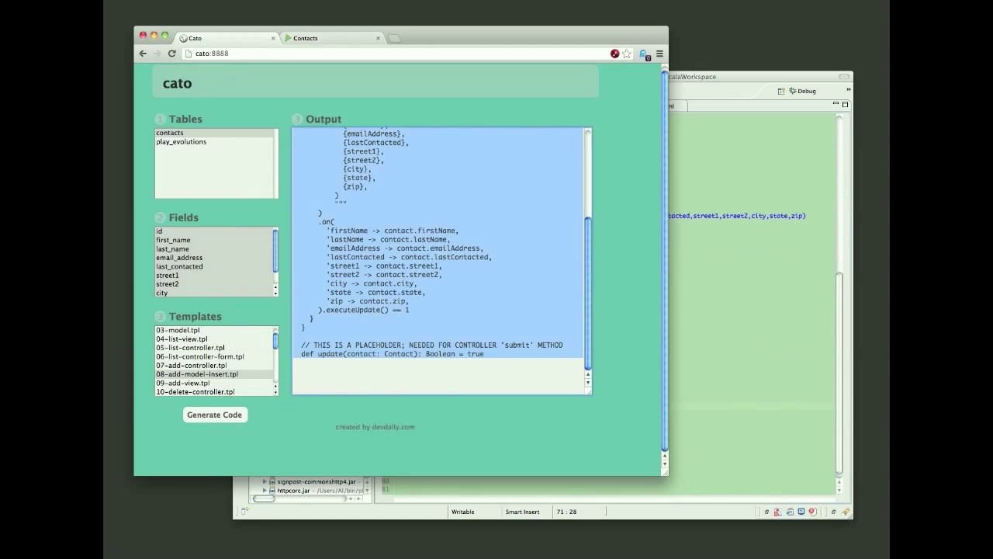
pyautogui.click(183, 381)
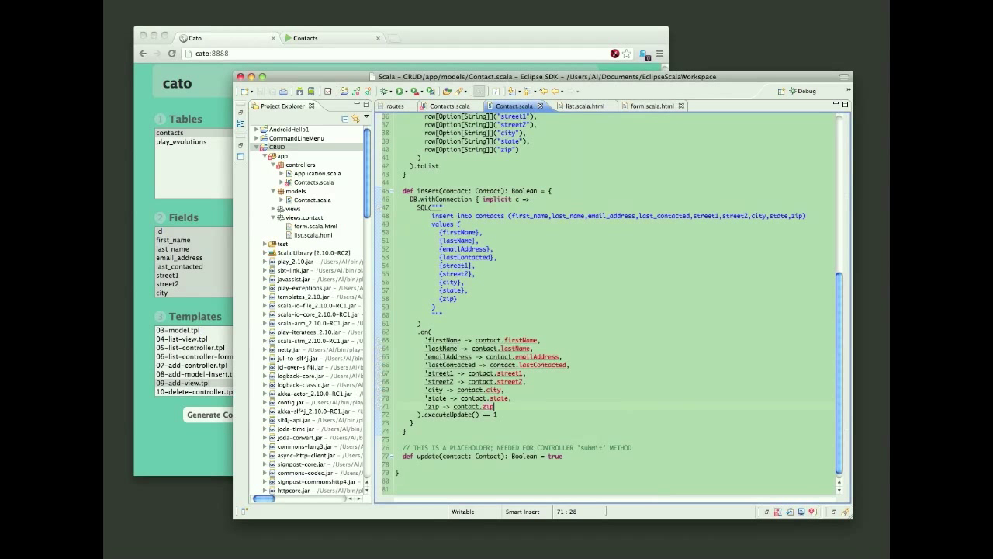
pyautogui.click(646, 106)
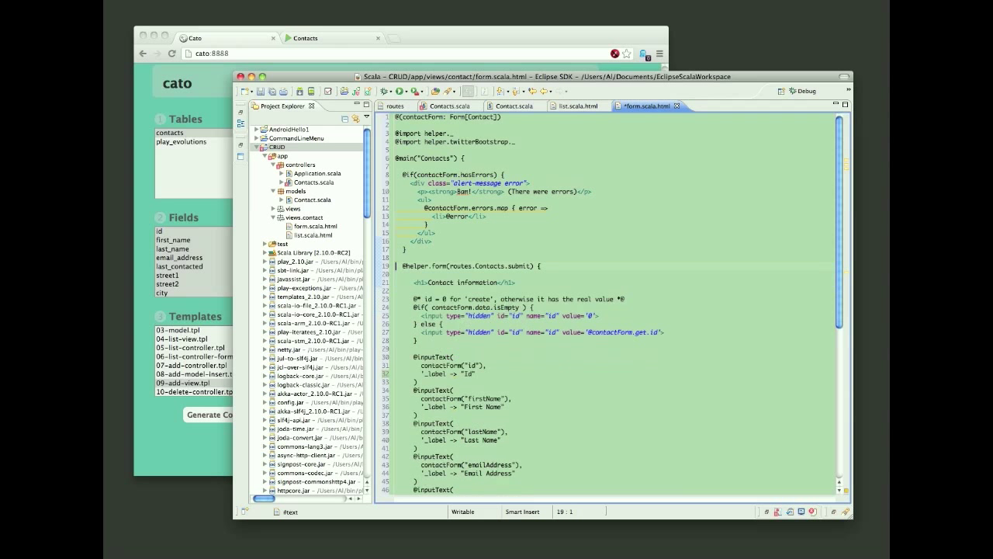
pyautogui.click(397, 357)
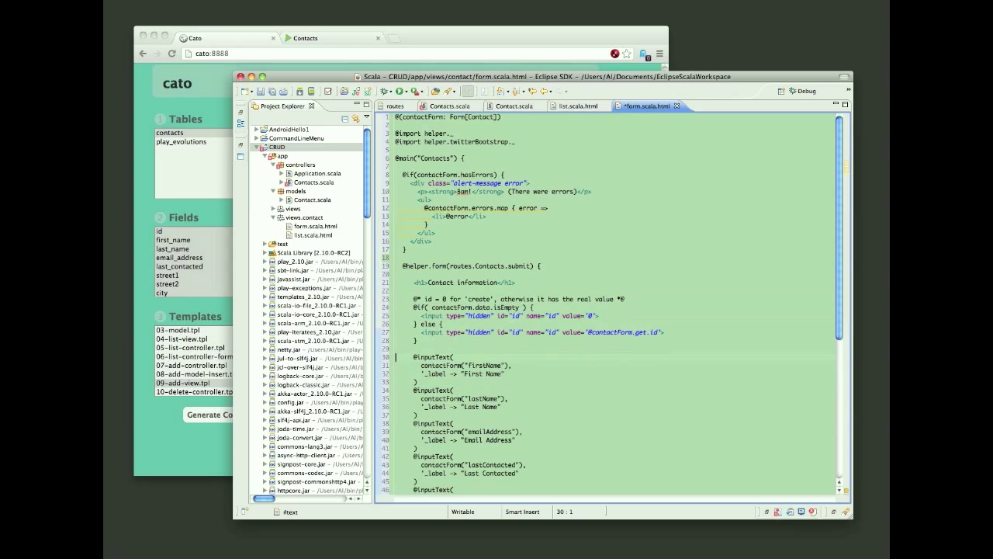
pyautogui.scroll(-3)
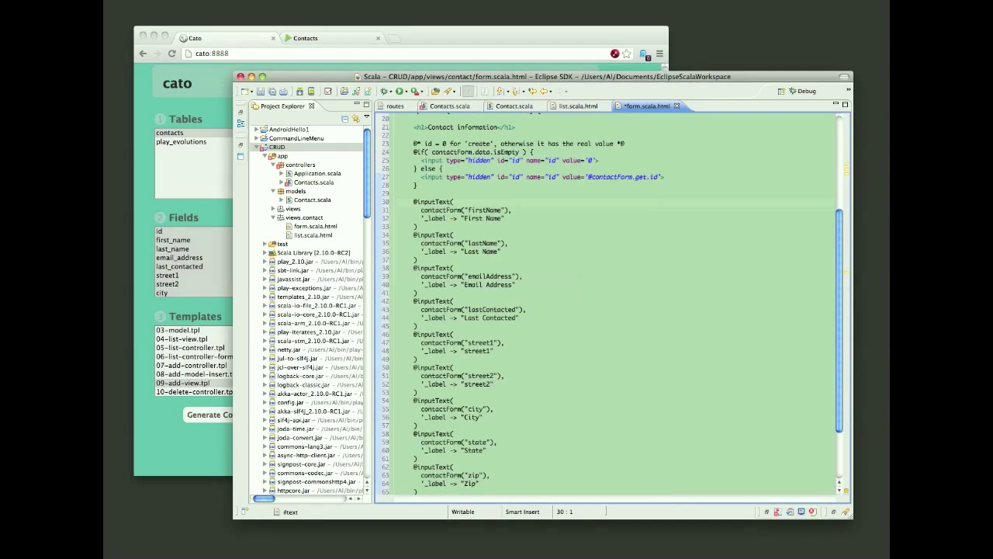
pyautogui.scroll(-3)
pyautogui.write('Dat')
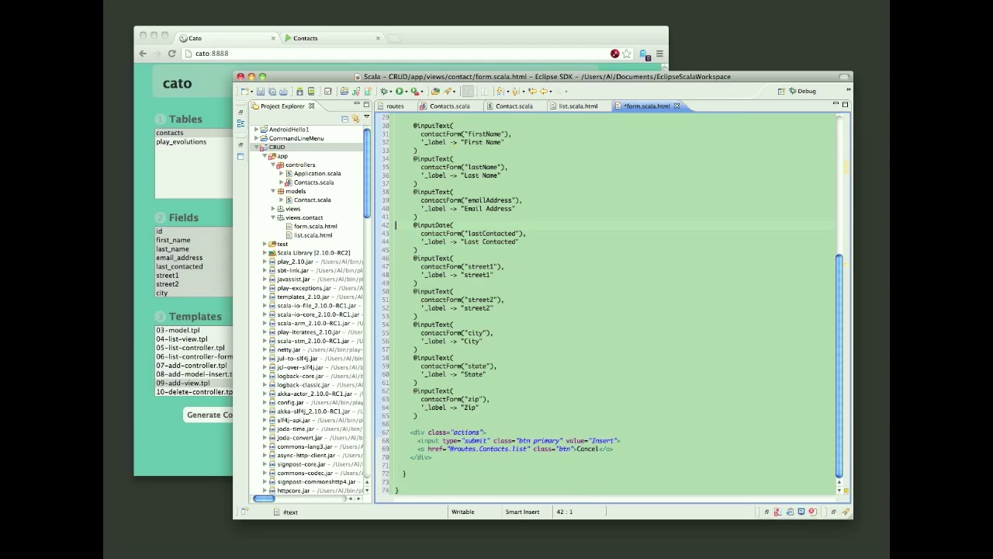
pyautogui.scroll(3)
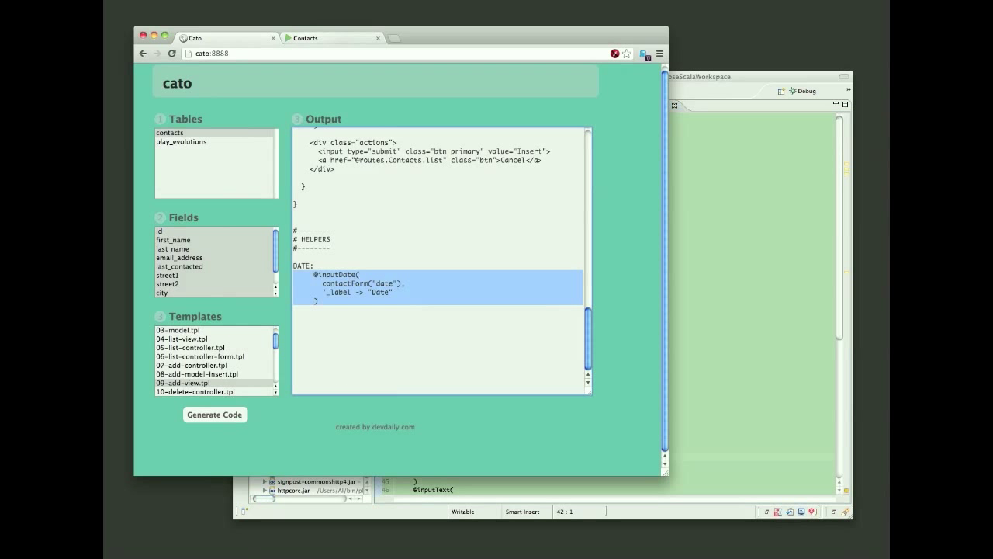
# Step: Add a test contact 'alv' via the add form so the list shows 1 contact
pyautogui.click(334, 37)
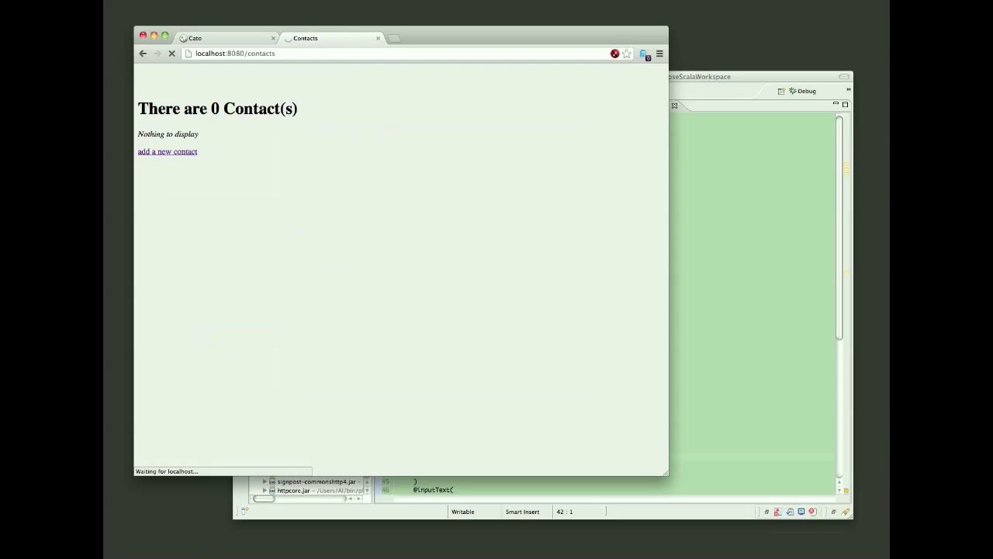
pyautogui.click(167, 152)
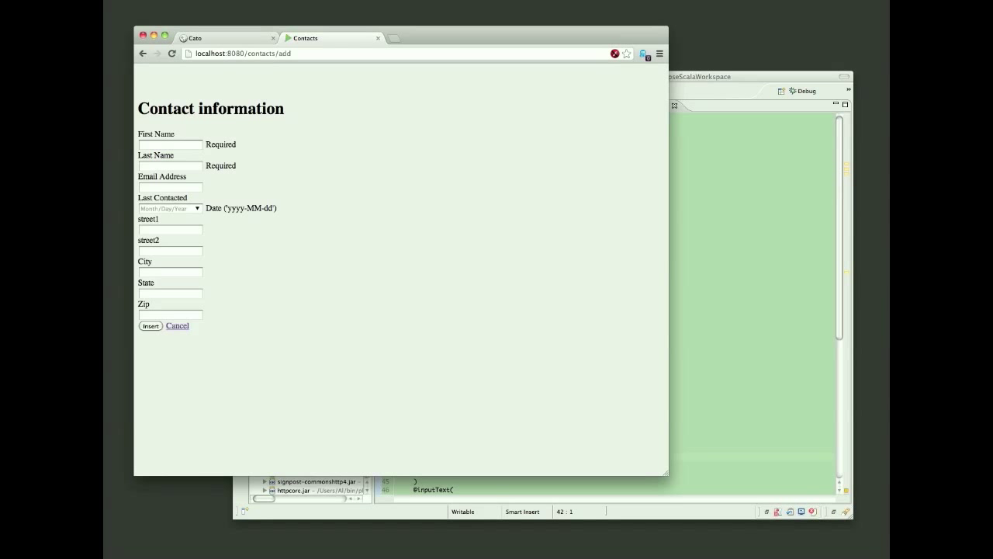
pyautogui.write('alvin')
pyautogui.write('alexander')
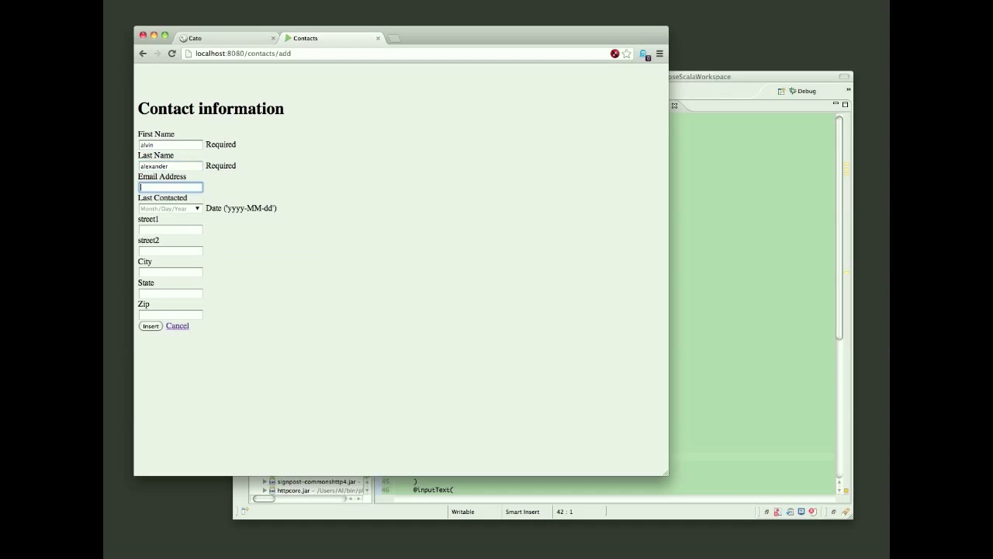
pyautogui.click(149, 326)
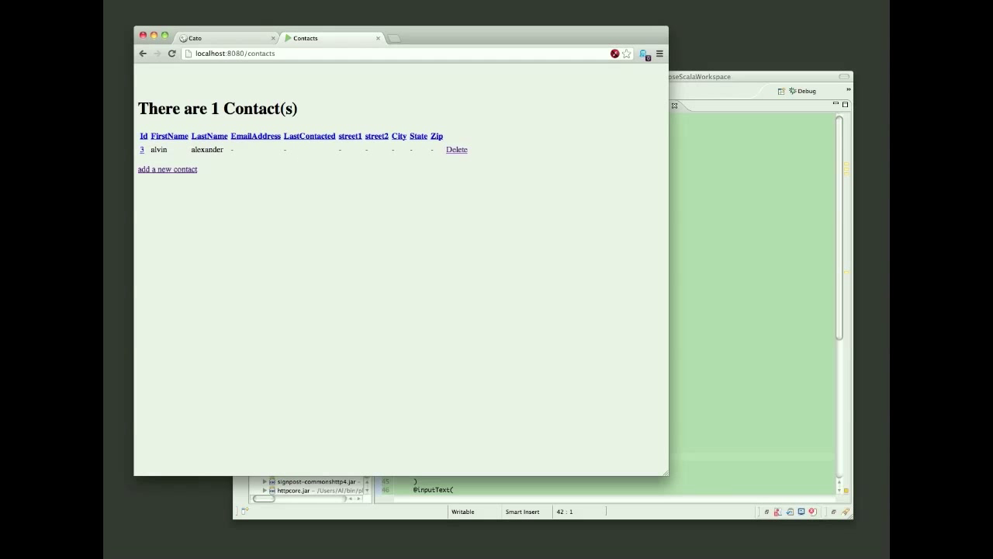
# Step: Reopen the add form, confirm Last Contacted offers a date picker, then cancel
pyautogui.click(168, 170)
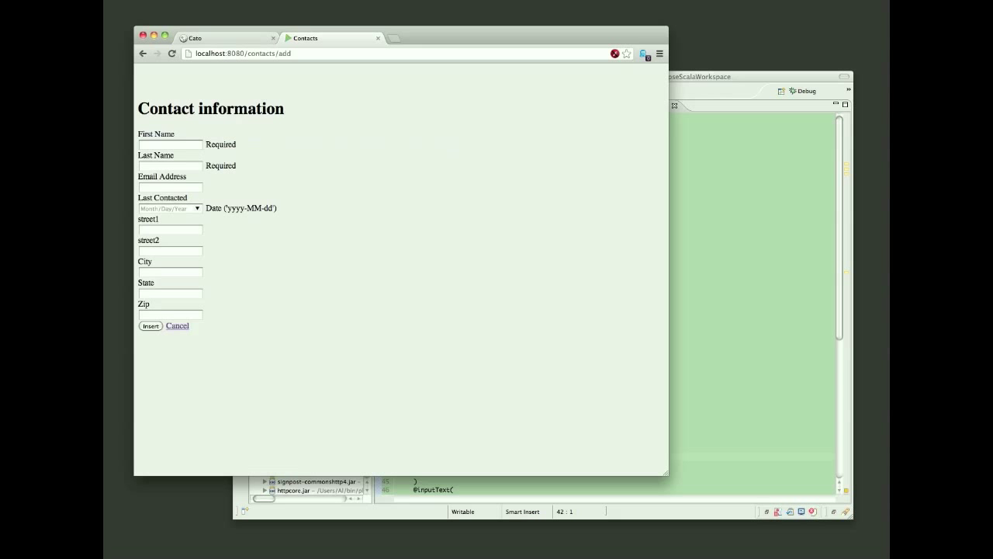
pyautogui.click(169, 208)
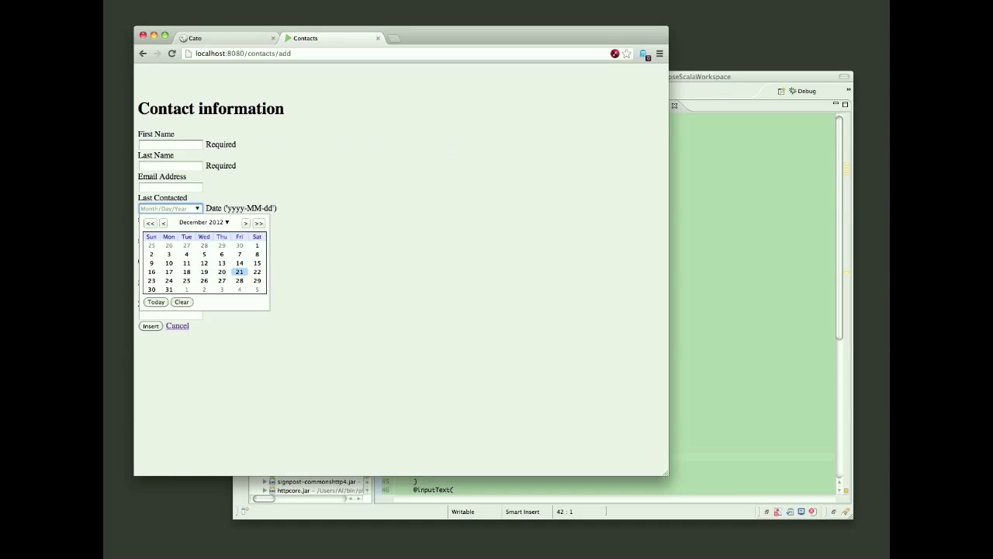
pyautogui.click(239, 279)
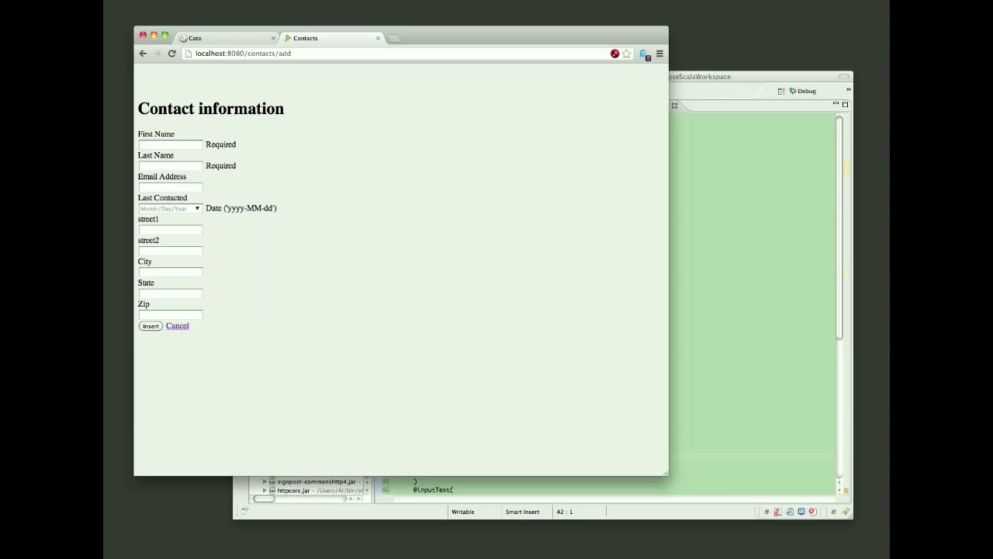
pyautogui.click(149, 326)
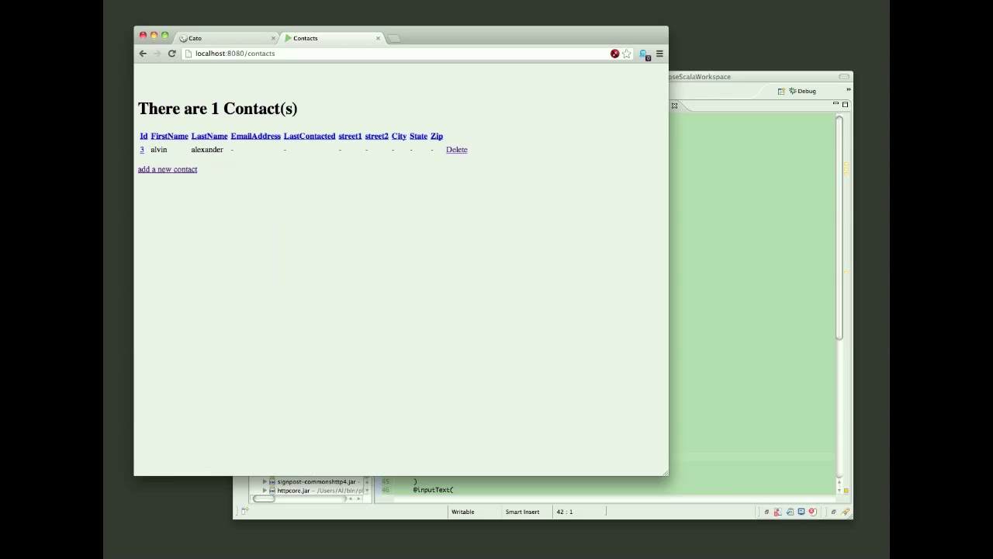
pyautogui.click(225, 37)
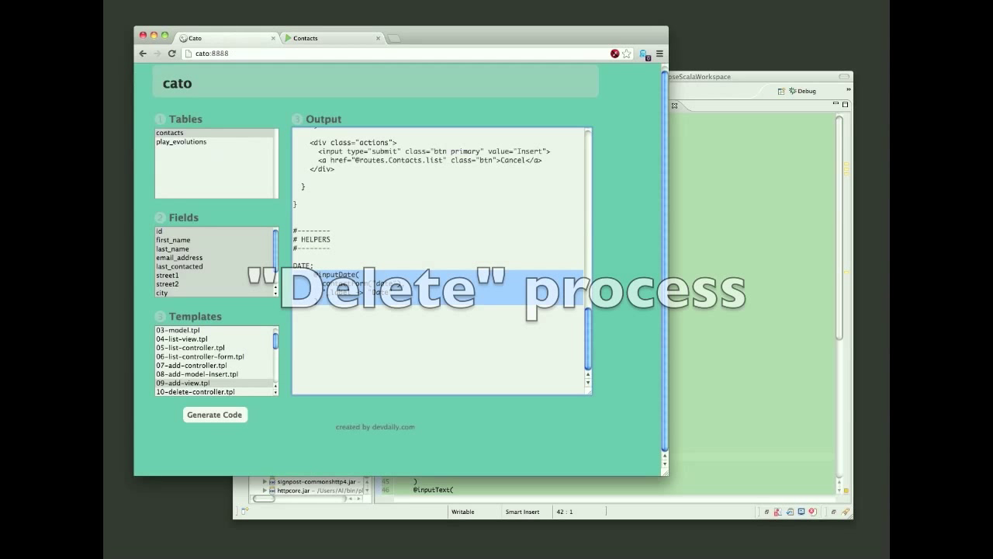
# Step: Generate the delete controller action and Contact.delete model method, adding them to Contacts.scala and Contact.scala
pyautogui.scroll(-3)
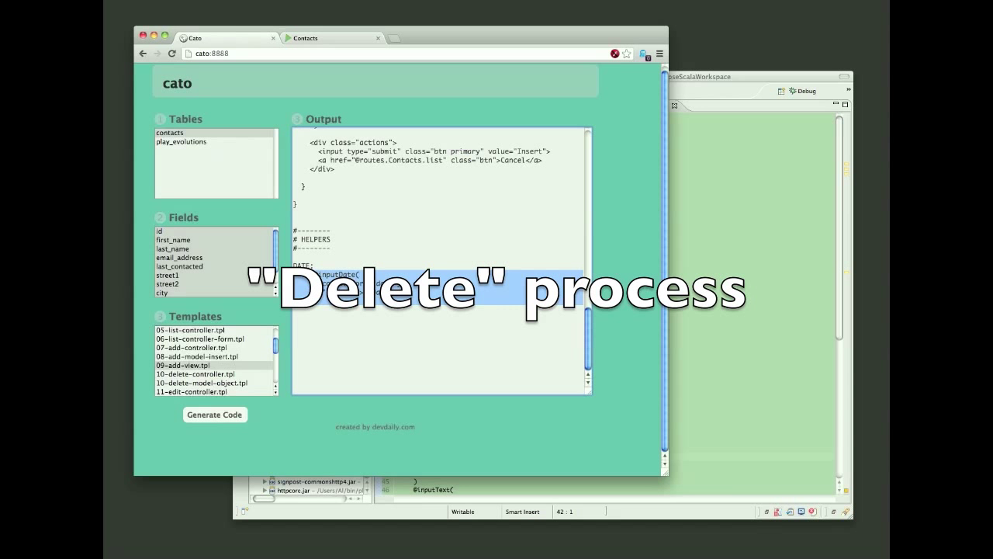
pyautogui.click(200, 365)
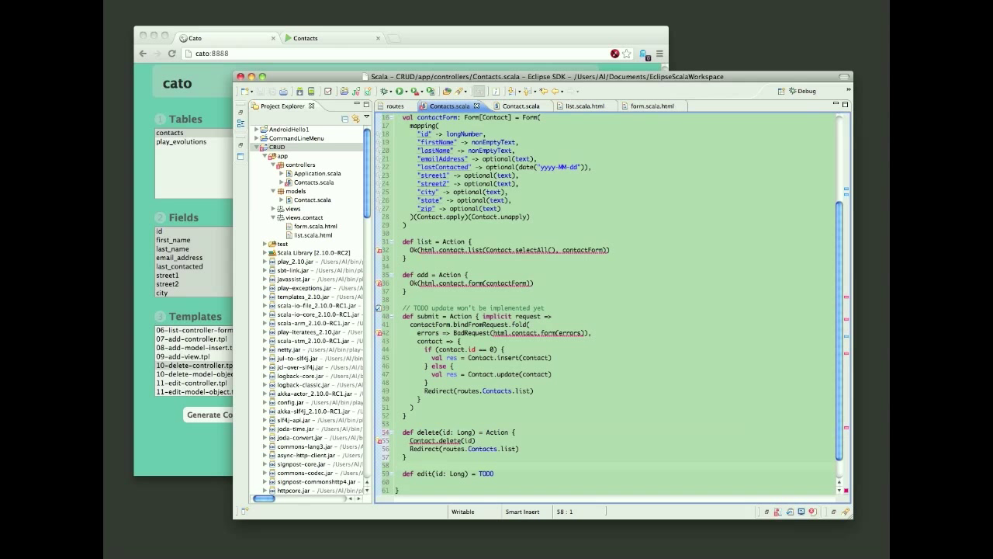
pyautogui.click(208, 372)
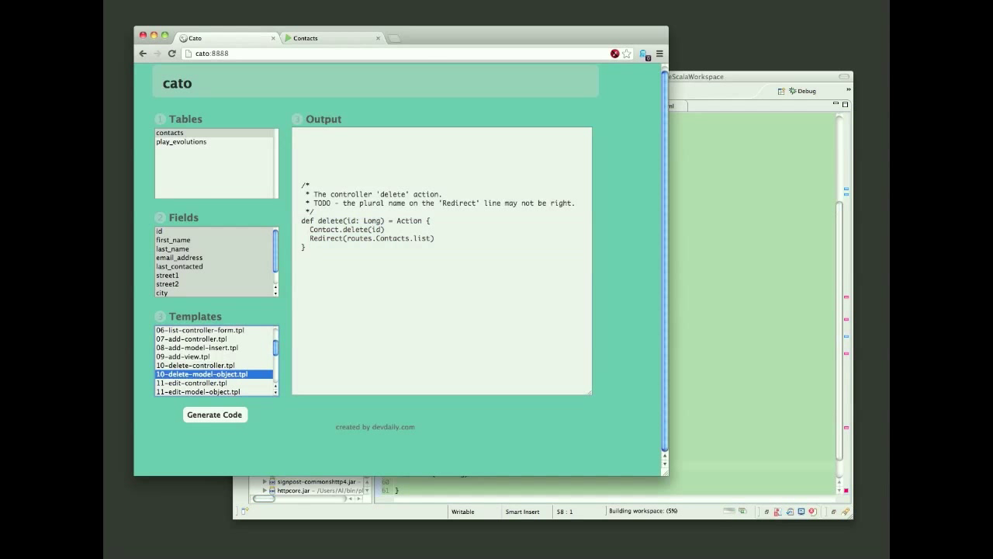
pyautogui.click(214, 413)
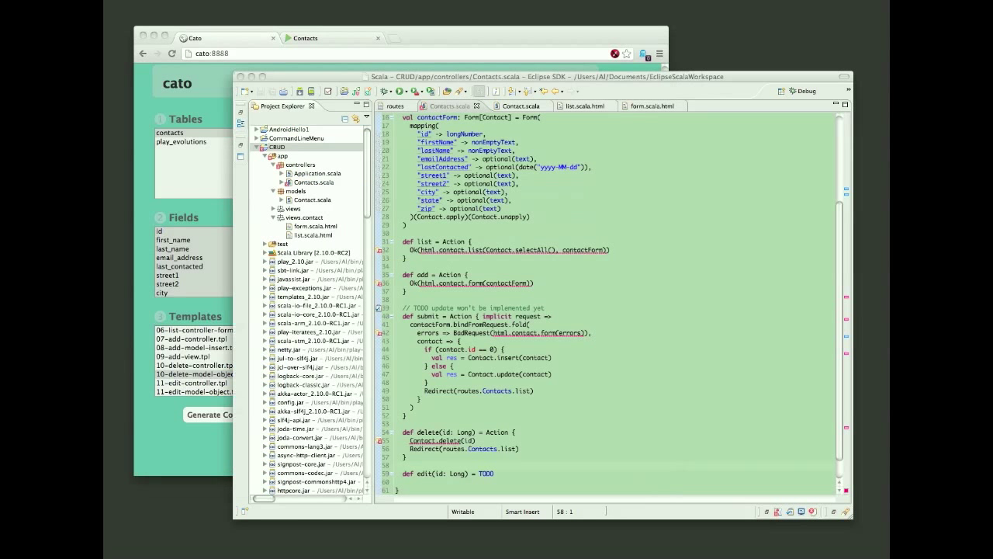
pyautogui.click(518, 106)
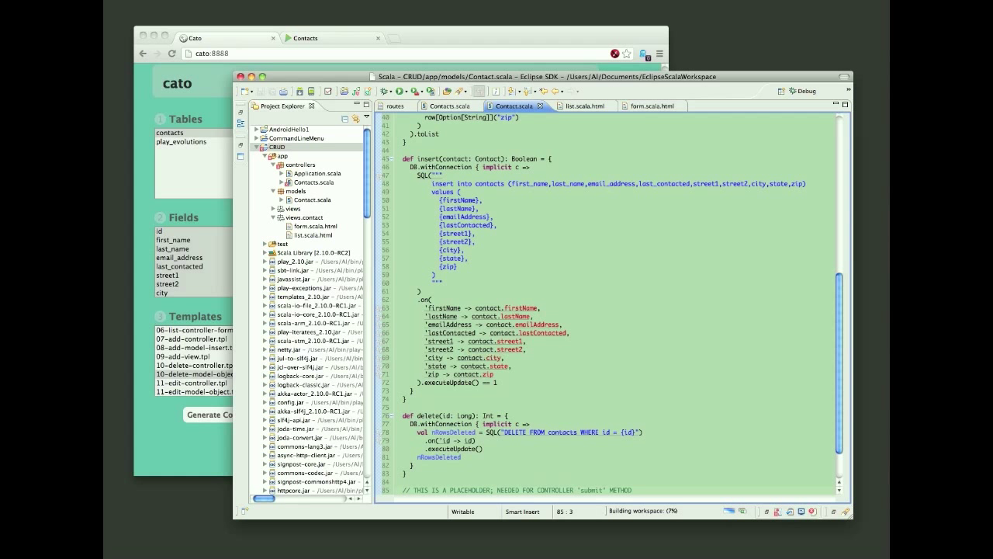
# Step: Delete the single contact via its Delete link and confirm, so the reloaded list reports 0 contacts
pyautogui.click(326, 37)
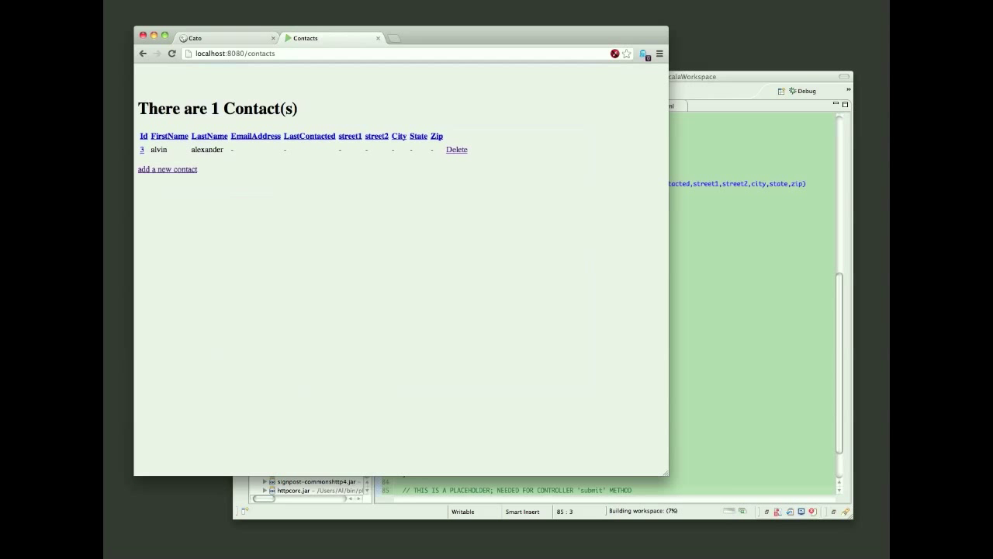
pyautogui.click(456, 149)
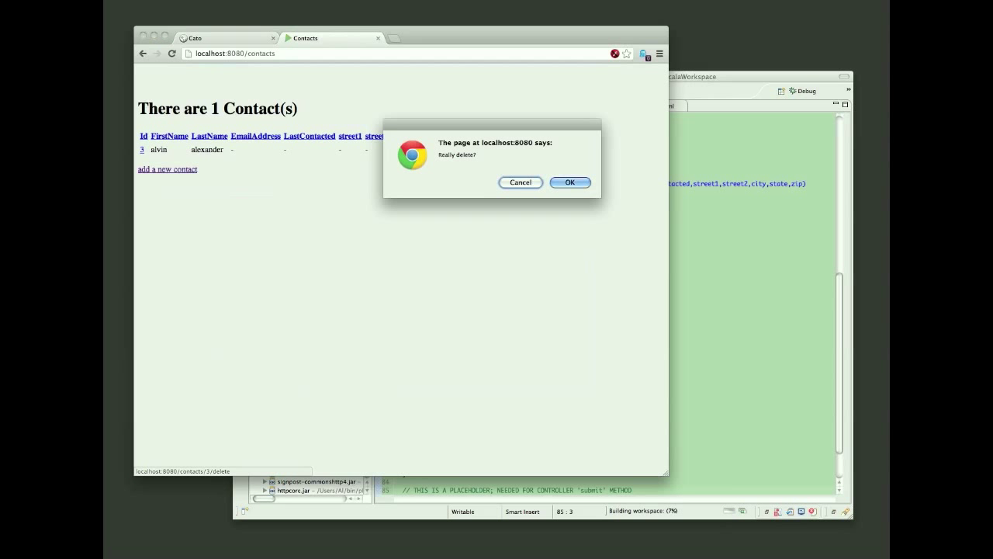
pyautogui.click(570, 183)
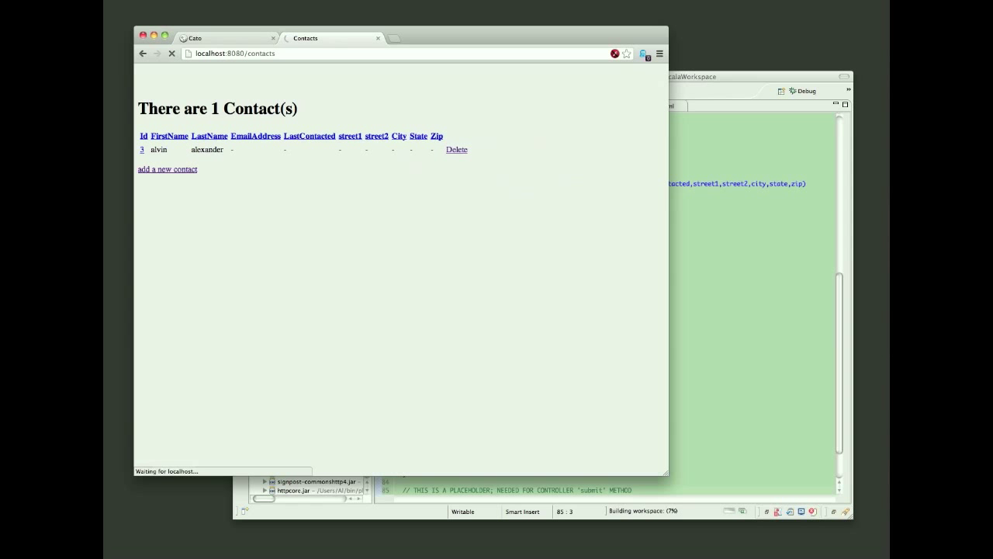
pyautogui.click(456, 149)
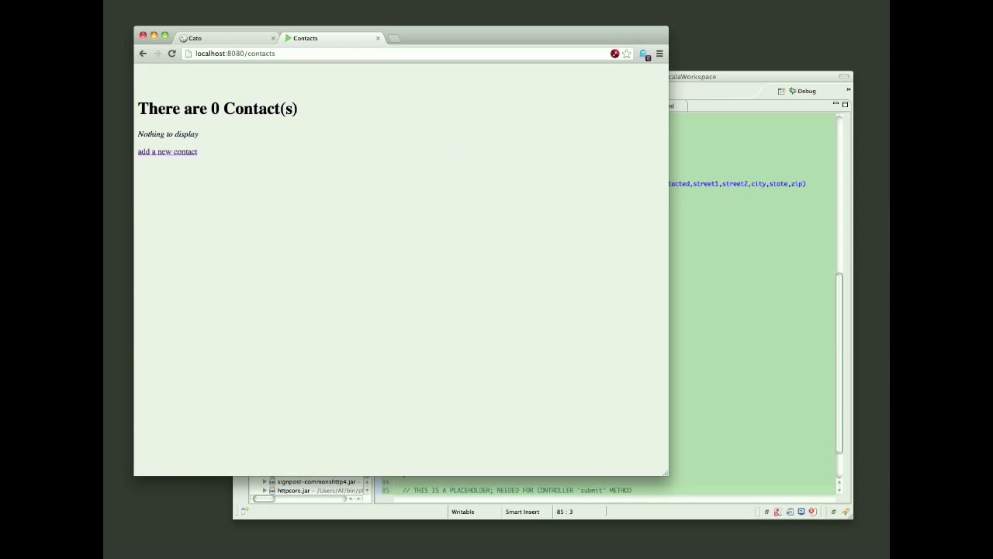
pyautogui.click(225, 37)
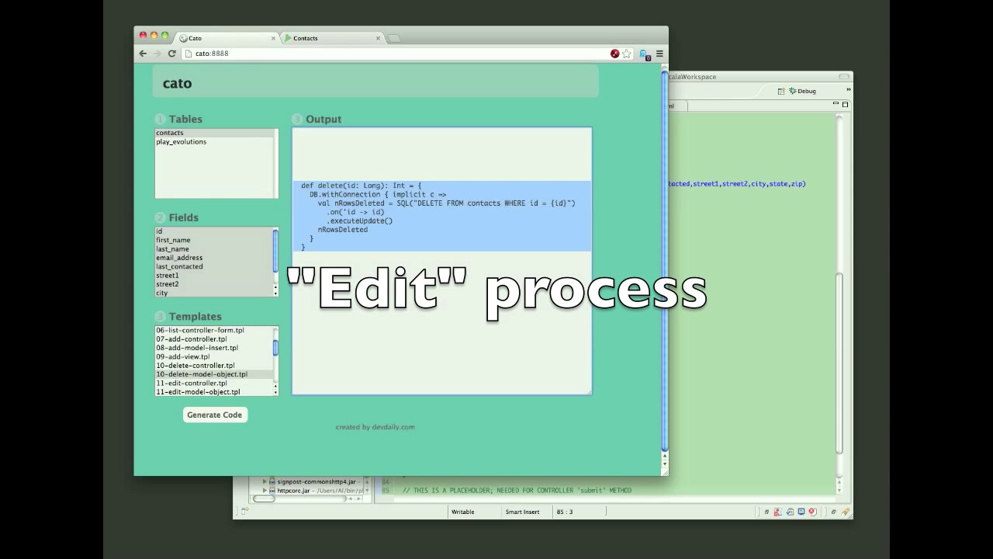
# Step: Generate the edit action plus find-by-id and update model code, adding them to Contacts.scala and Contact.scala
pyautogui.click(192, 382)
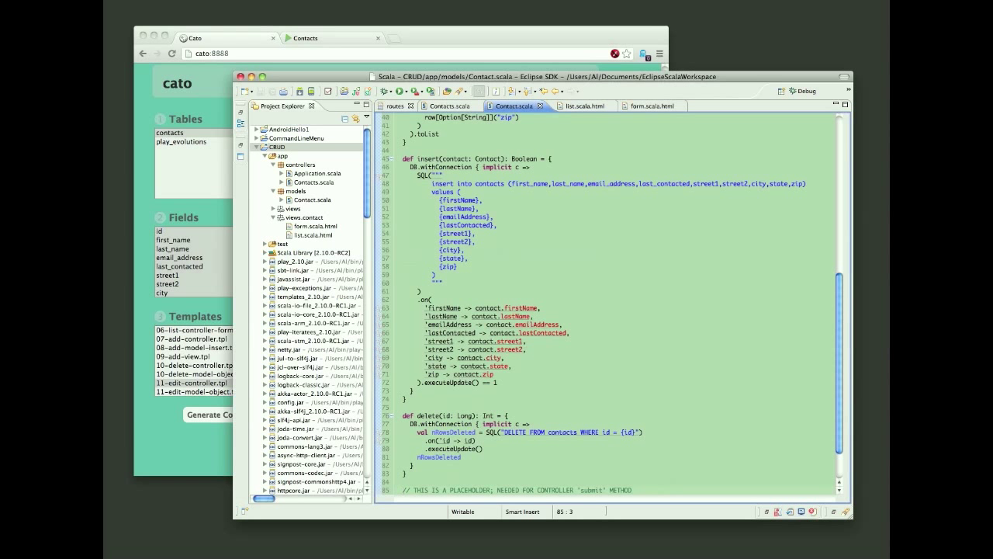
pyautogui.click(447, 105)
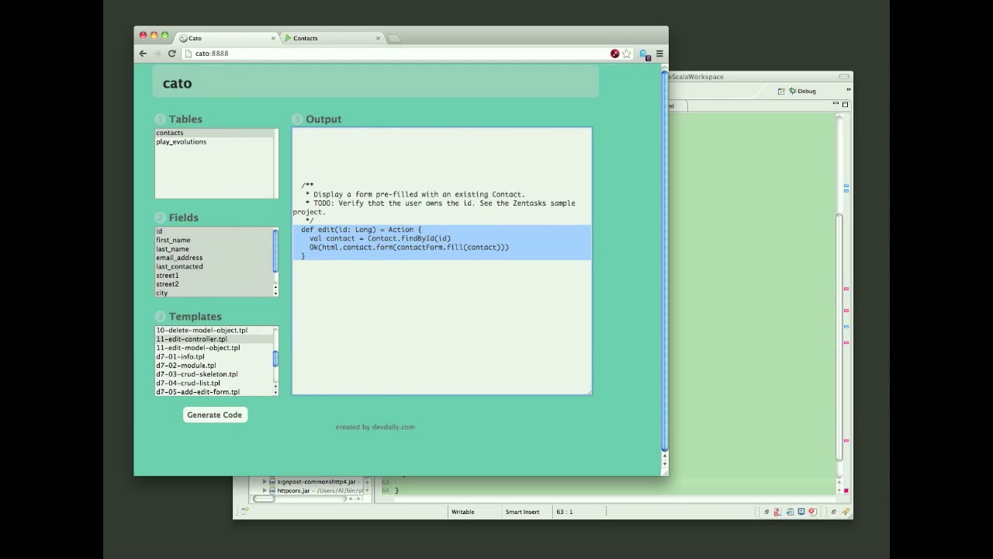
pyautogui.click(197, 355)
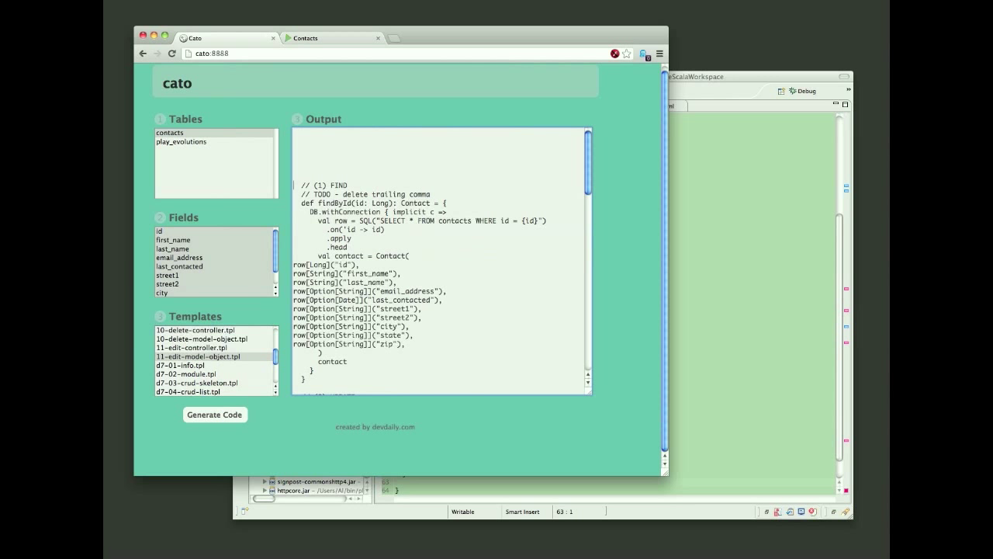
pyautogui.scroll(-3)
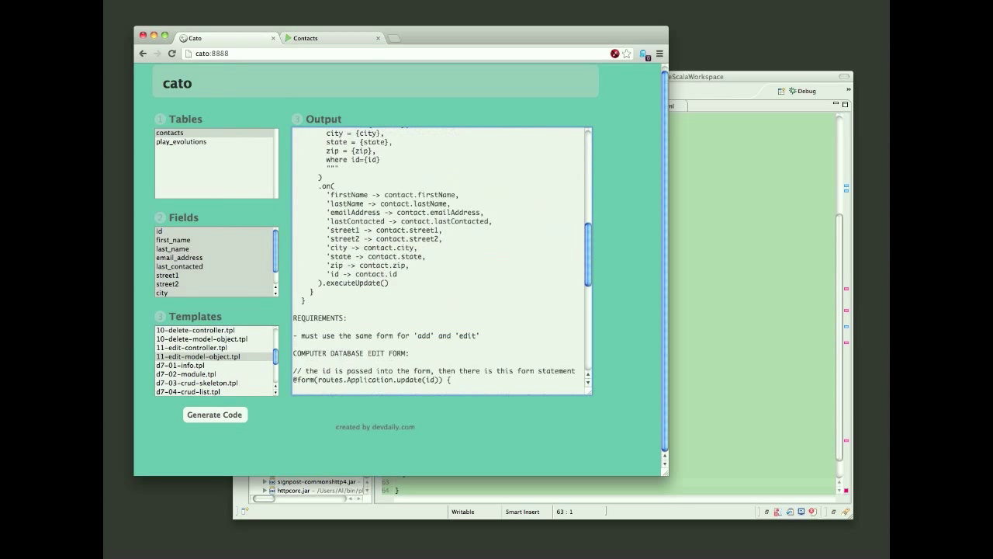
pyautogui.scroll(-3)
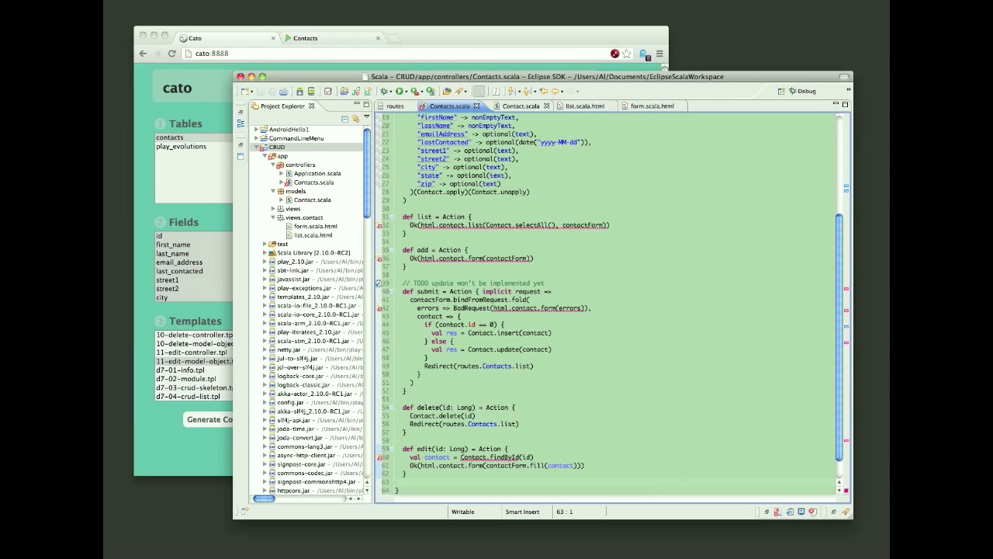
pyautogui.click(519, 105)
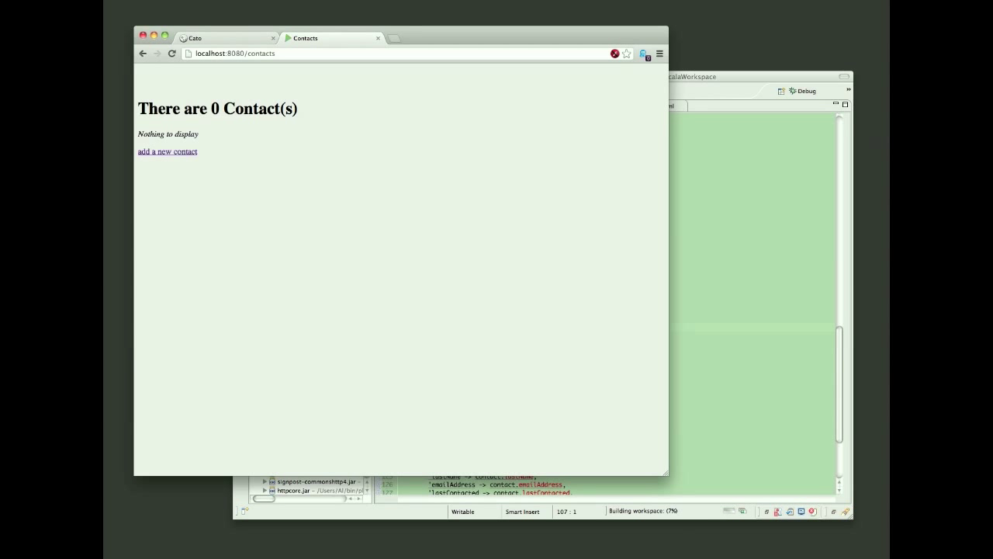
# Step: Add a new contact named jane with last contacted set to December 8 and insert it
pyautogui.click(167, 152)
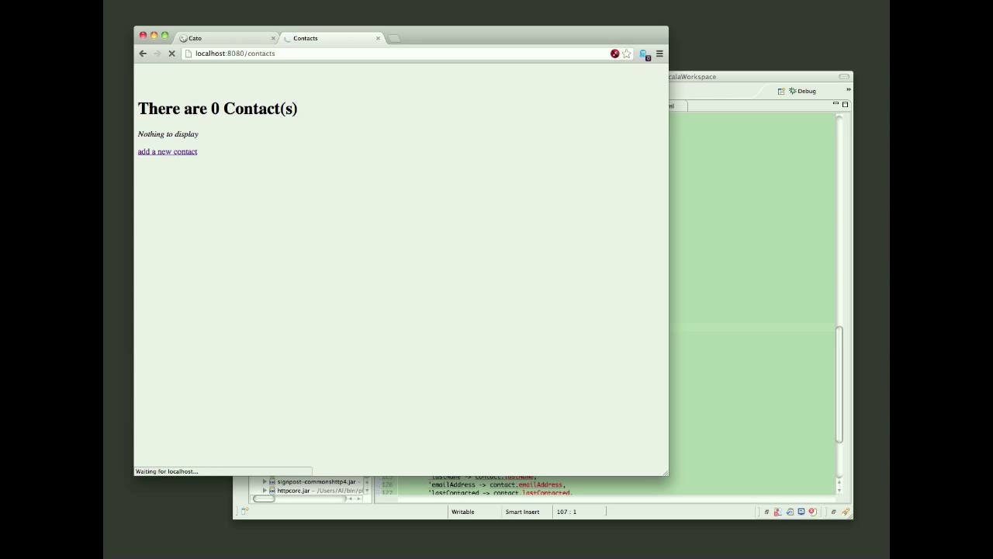
pyautogui.click(168, 153)
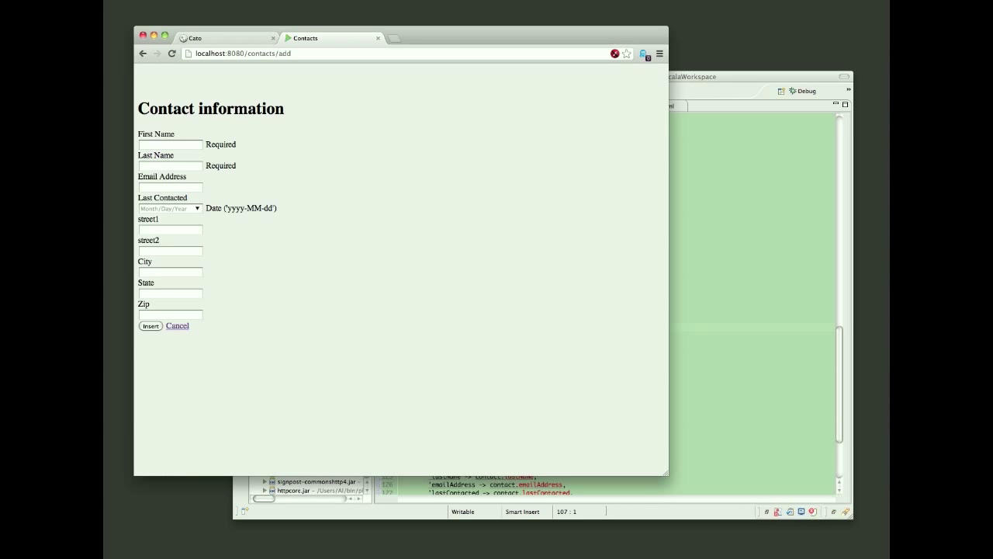
pyautogui.write('jane')
pyautogui.write('doe')
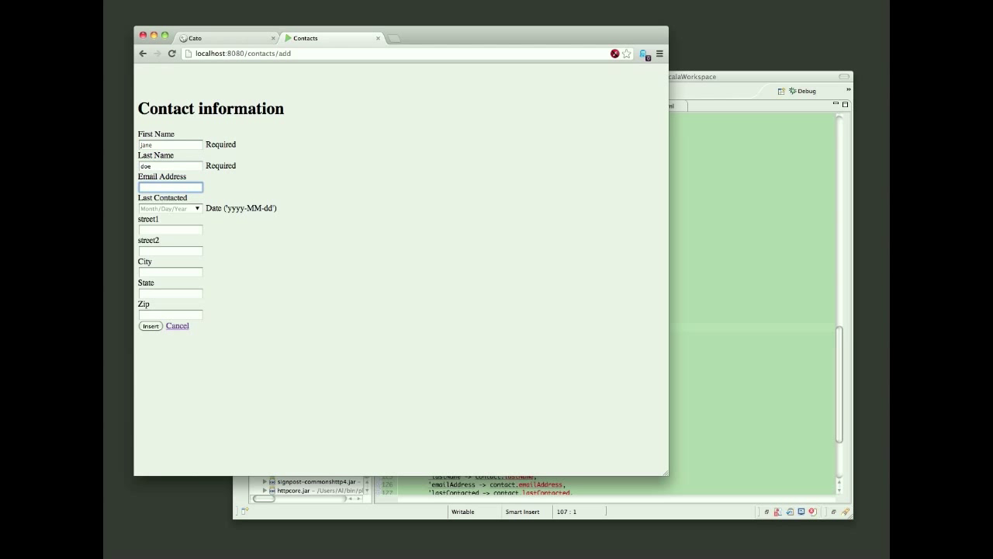
pyautogui.click(169, 208)
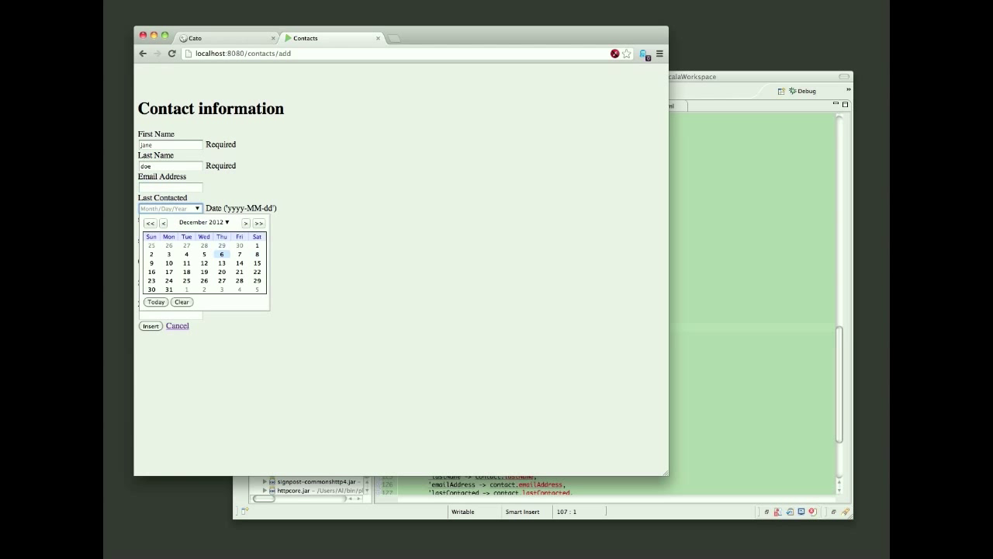
pyautogui.click(239, 254)
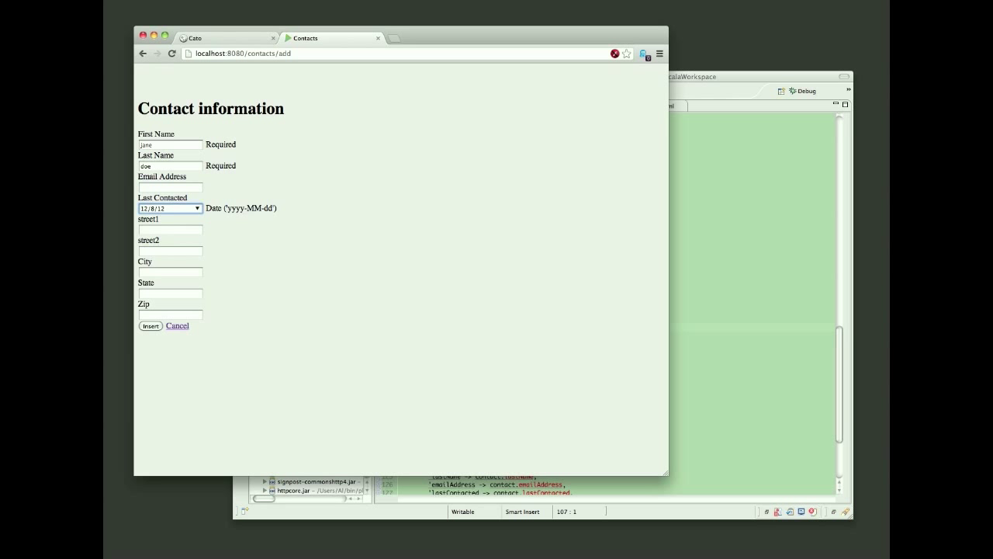
pyautogui.click(149, 326)
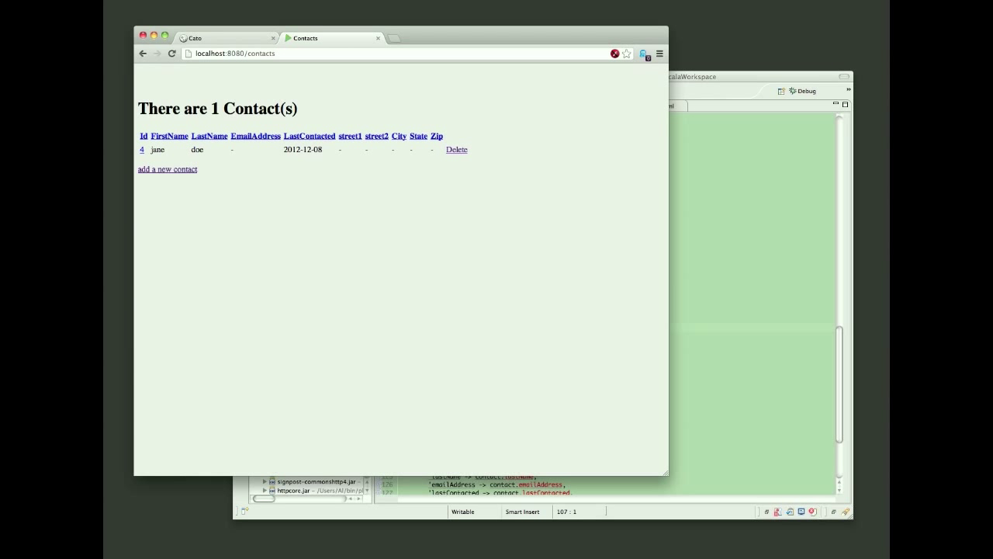
# Step: Edit the contact to first name john and last contacted 2012-12-10, then save it
pyautogui.click(141, 149)
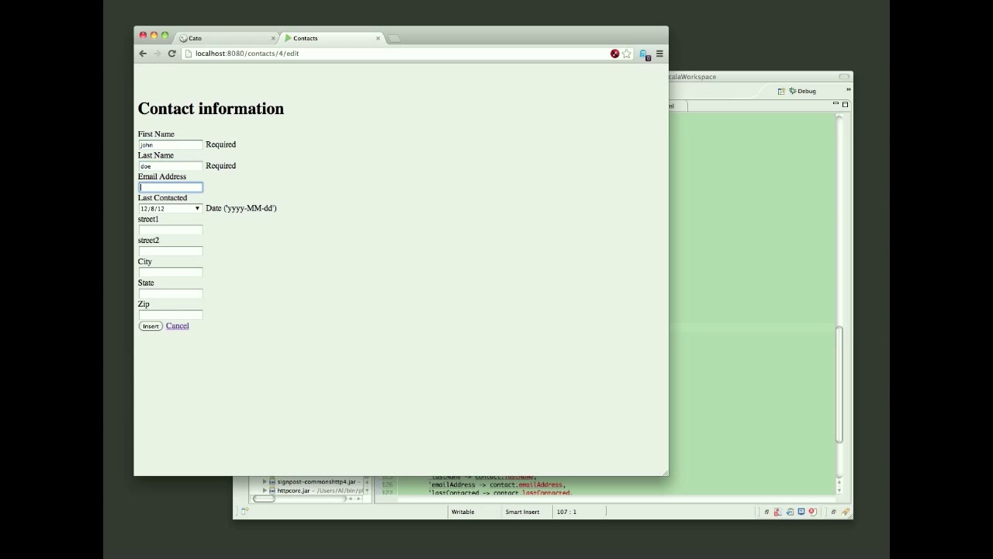
pyautogui.click(198, 208)
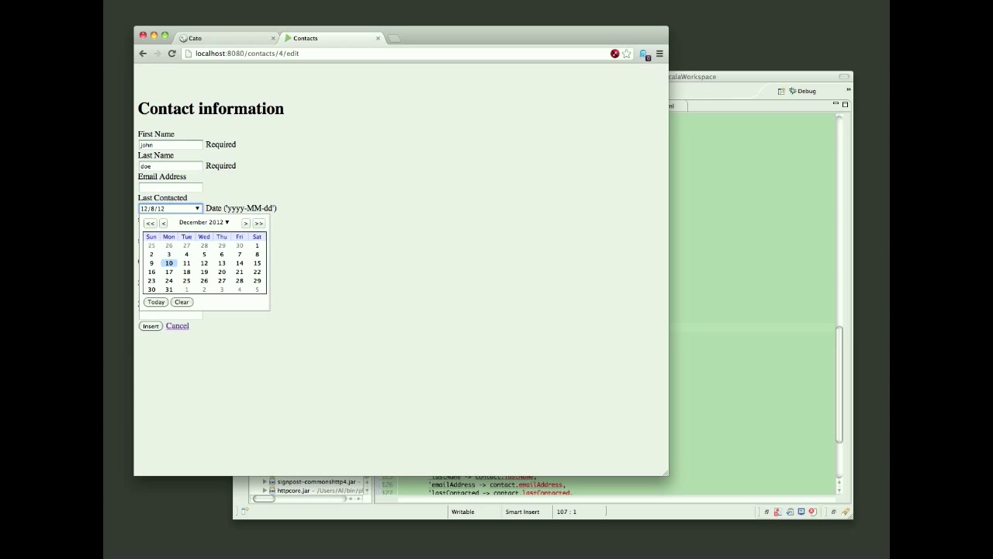
pyautogui.click(167, 263)
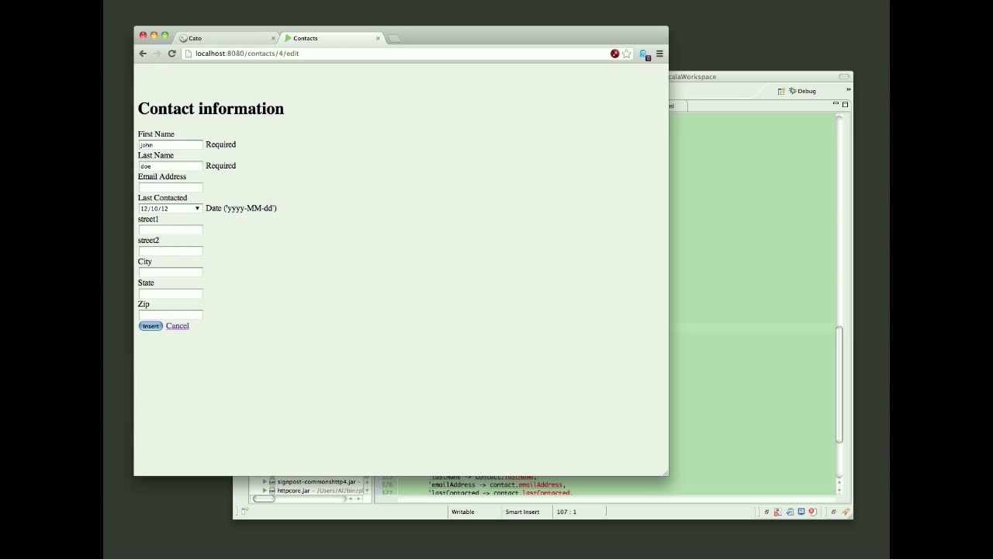
pyautogui.click(149, 326)
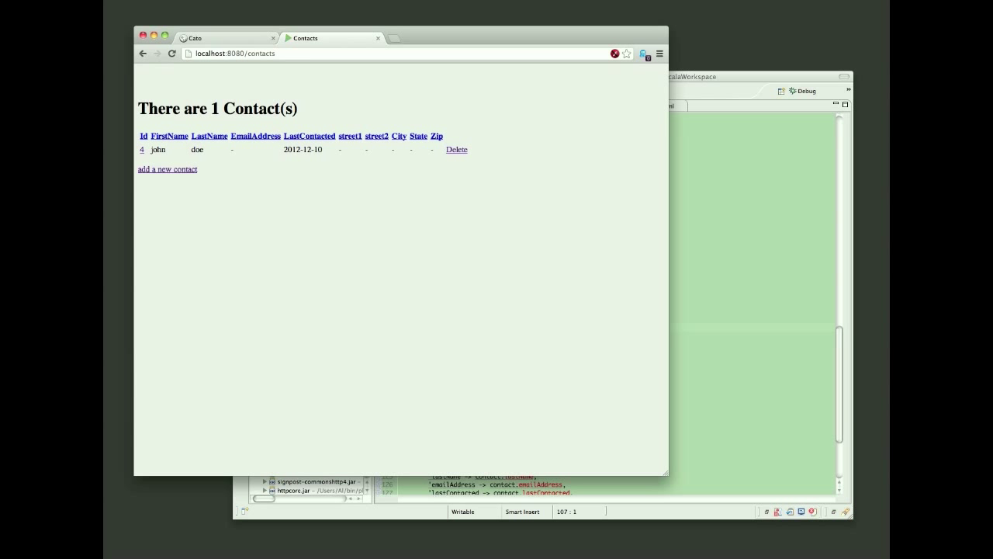